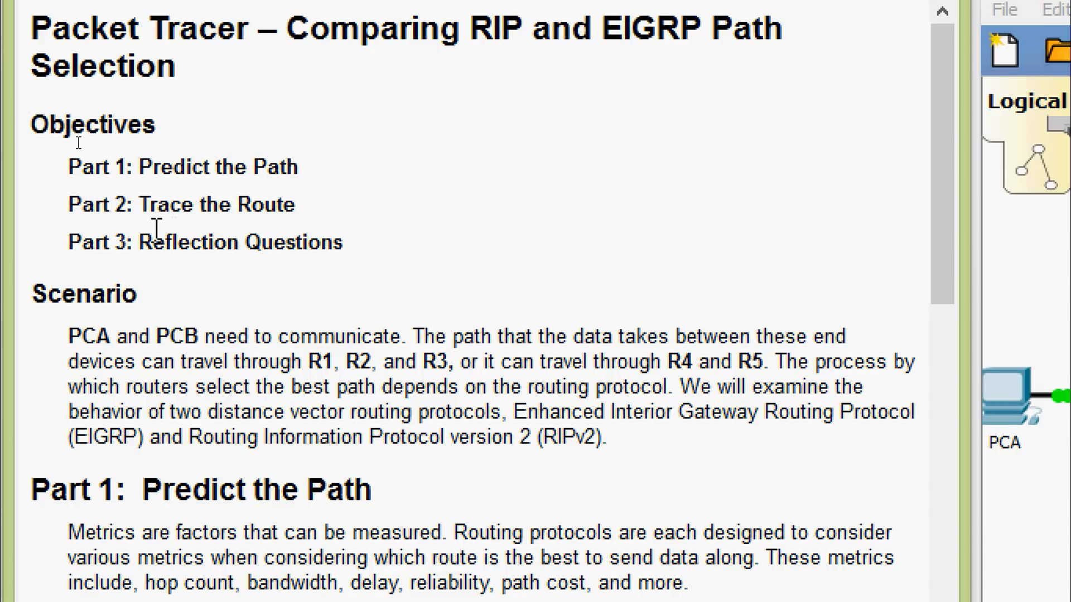
pyautogui.moveTo(162, 278)
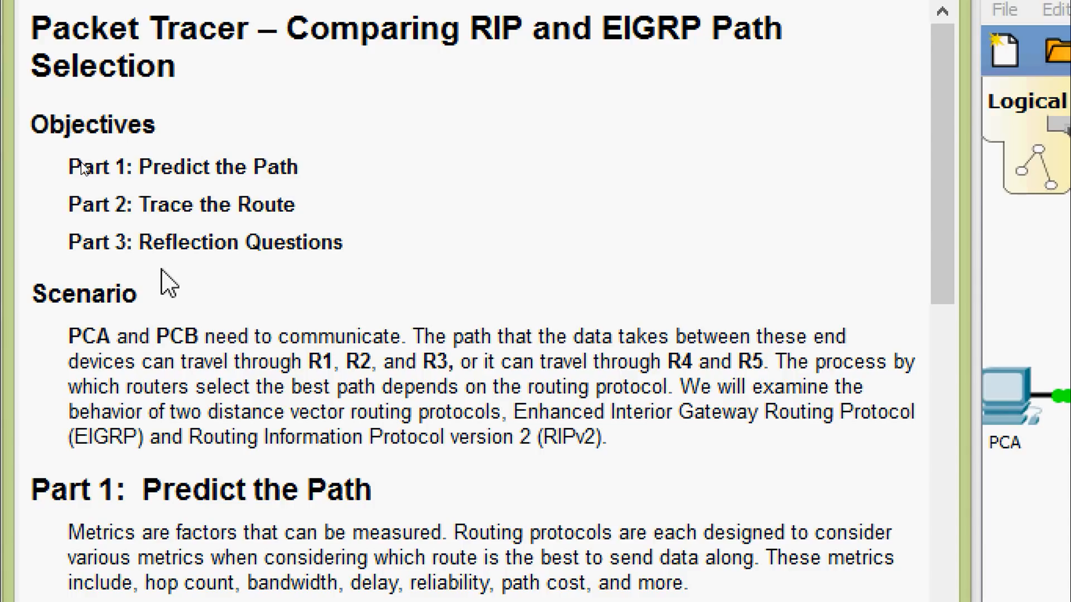
# - Scroll the activity instructions down to Part 2 with the RIPv2 distance 89 commands for RA
pyautogui.scroll(-3)
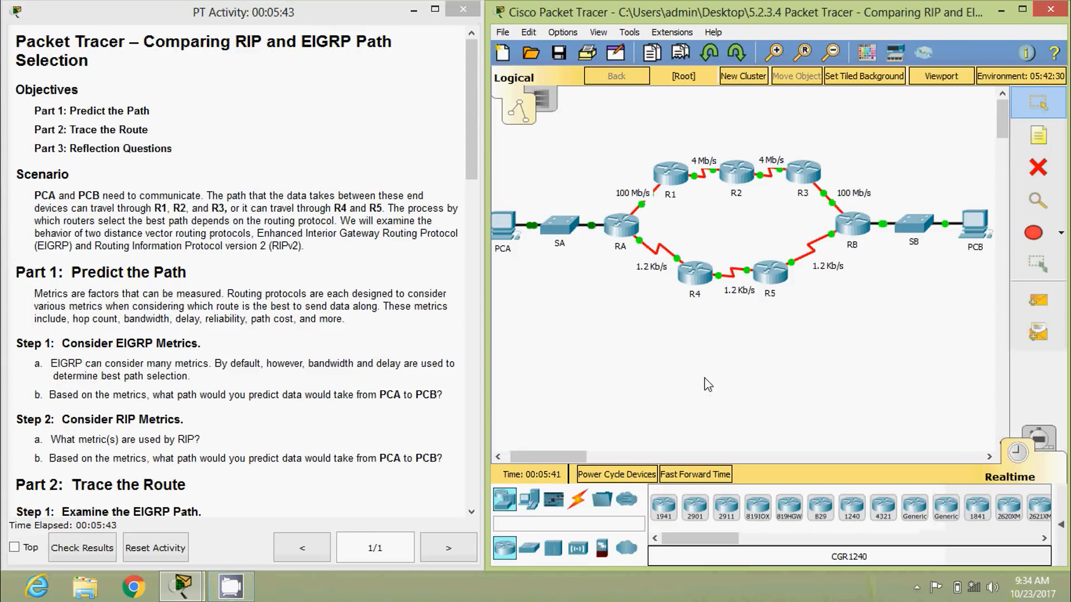
pyautogui.moveTo(564, 310)
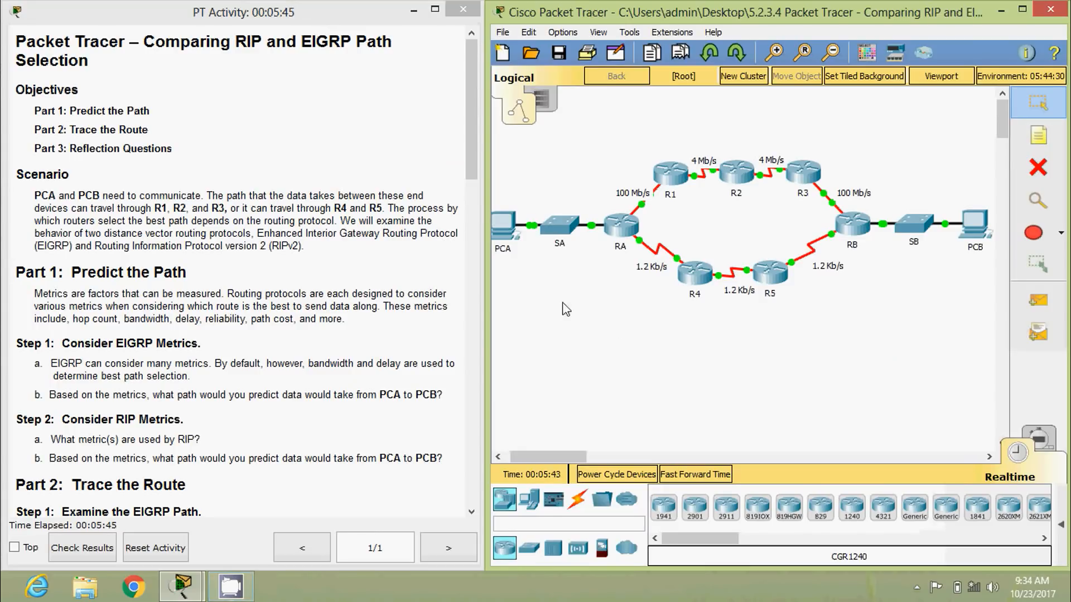
pyautogui.moveTo(969, 282)
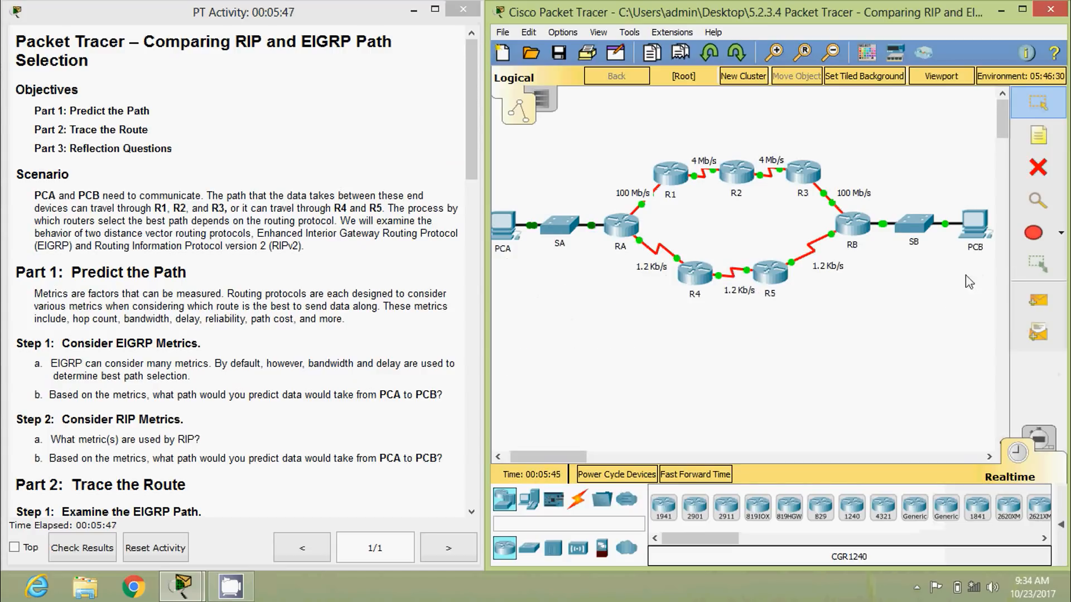
pyautogui.moveTo(975, 219)
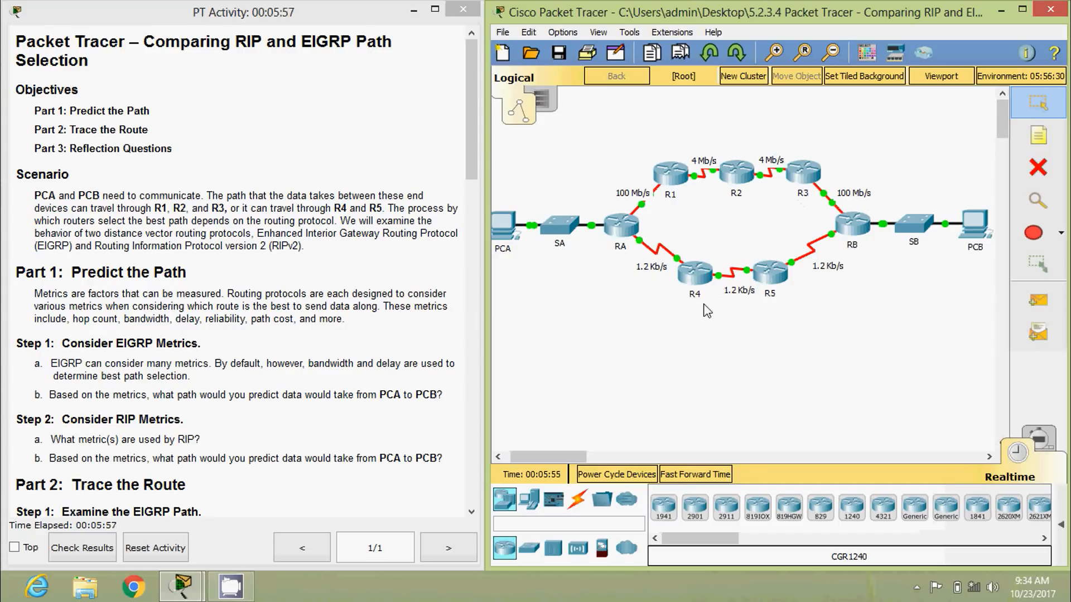
pyautogui.moveTo(787, 295)
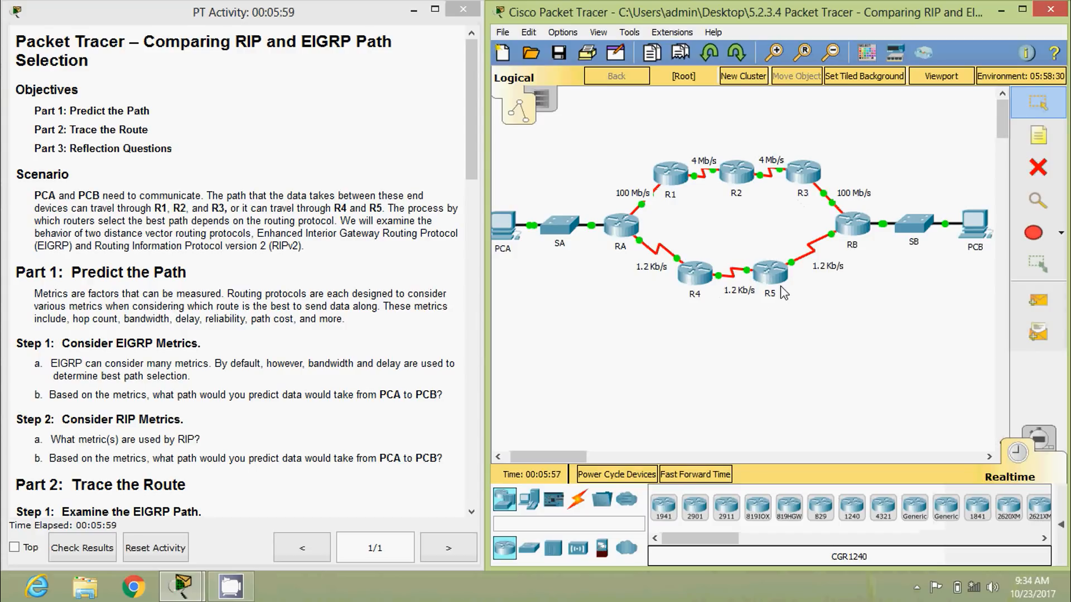
pyautogui.moveTo(781, 292)
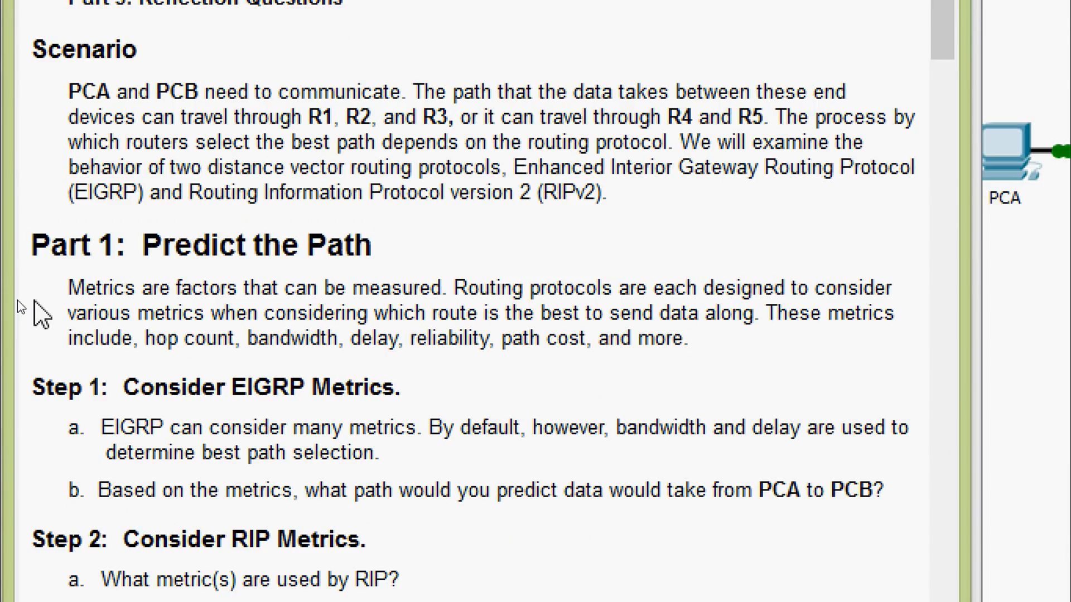
pyautogui.moveTo(98, 310)
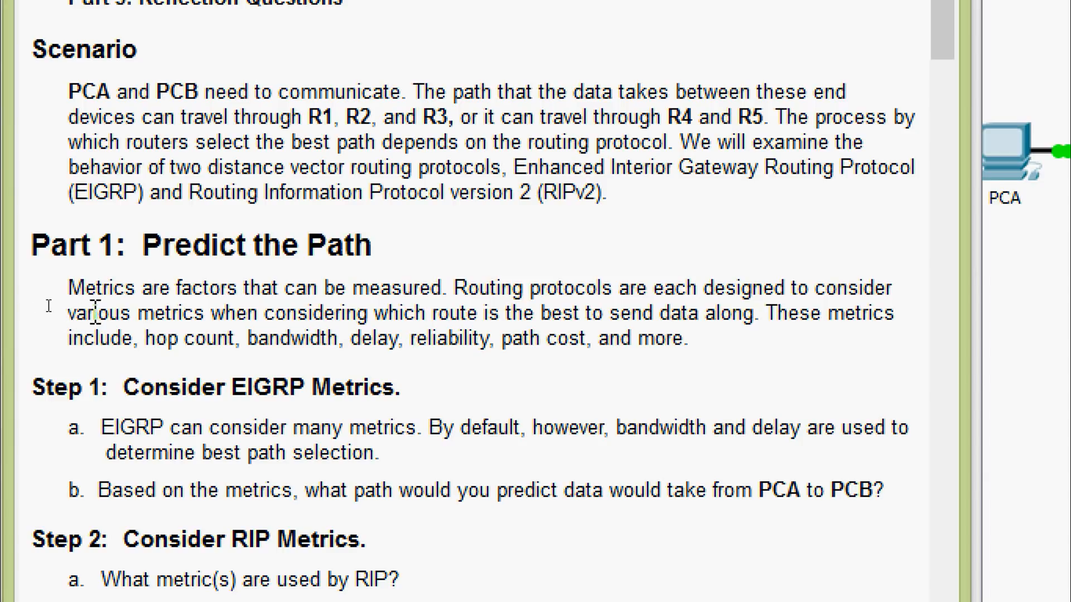
pyautogui.moveTo(252, 310)
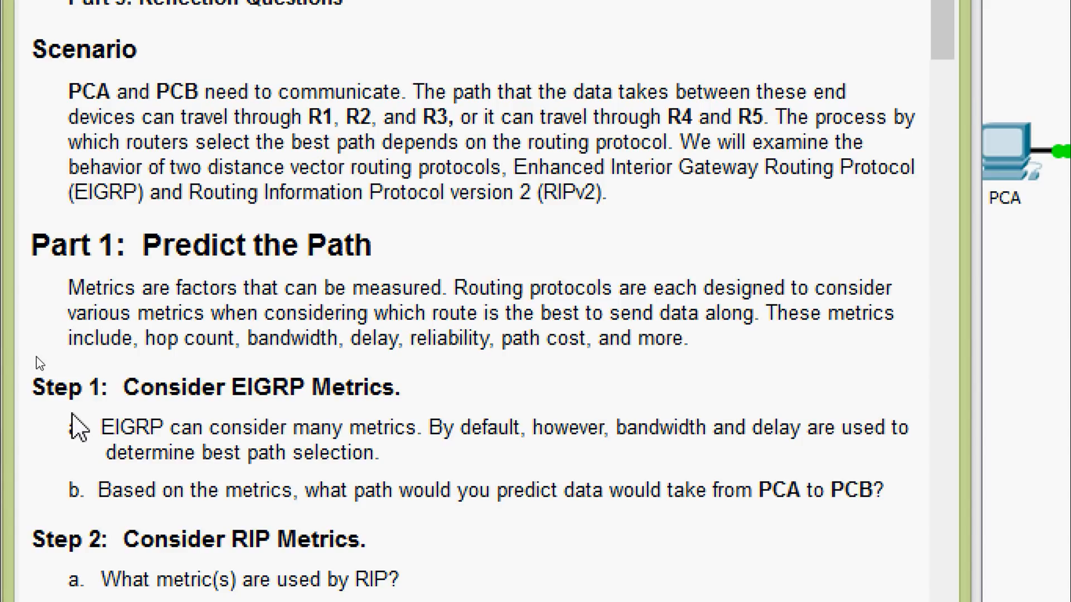
pyautogui.moveTo(166, 476)
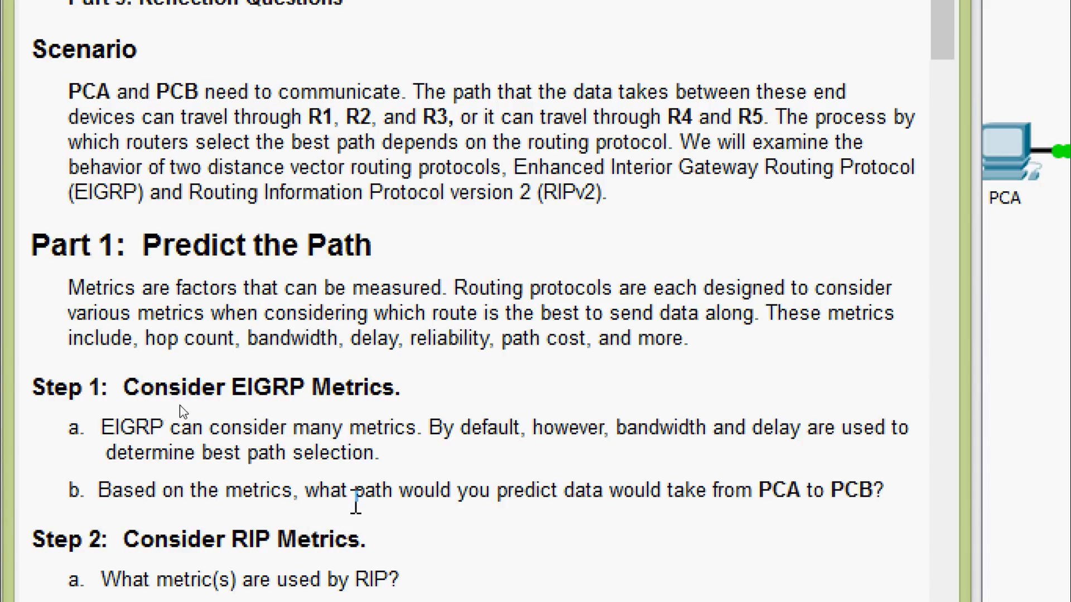
pyautogui.moveTo(559, 540)
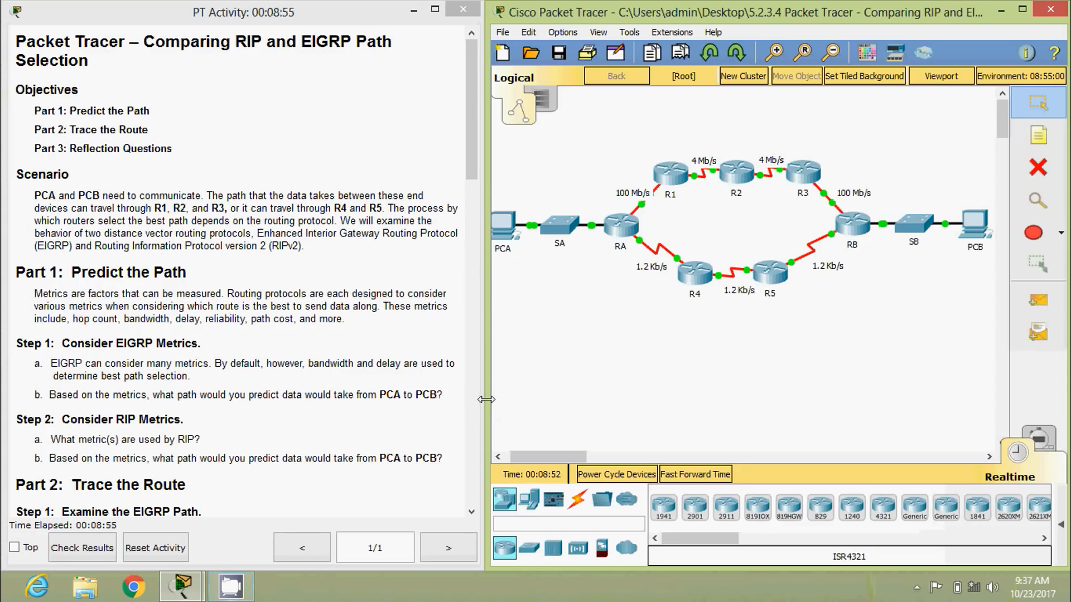
pyautogui.moveTo(362, 417)
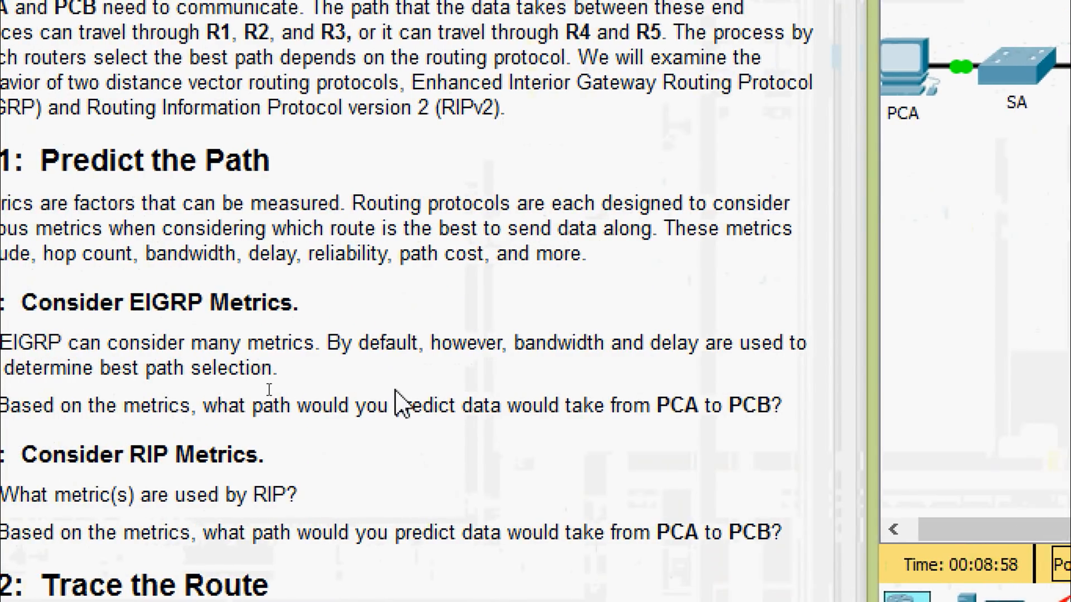
pyautogui.moveTo(732, 366)
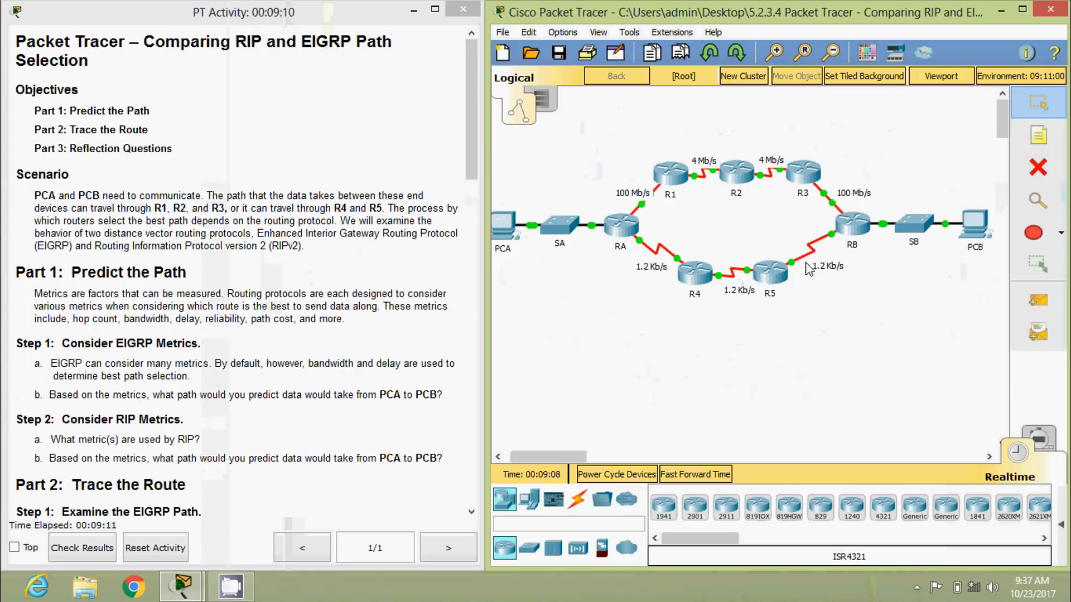
pyautogui.moveTo(538, 269)
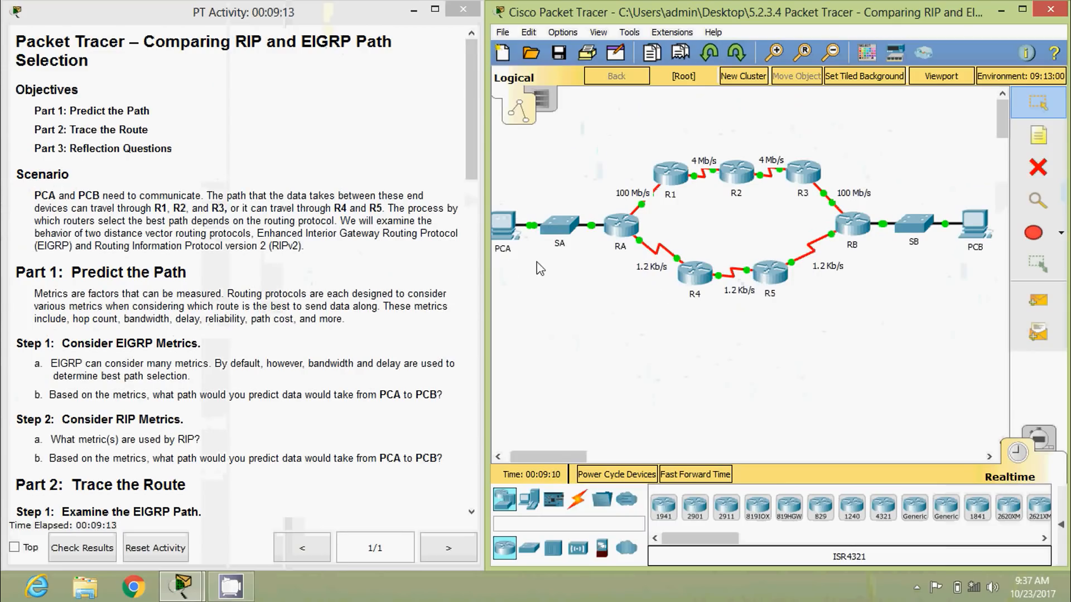
pyautogui.moveTo(564, 262)
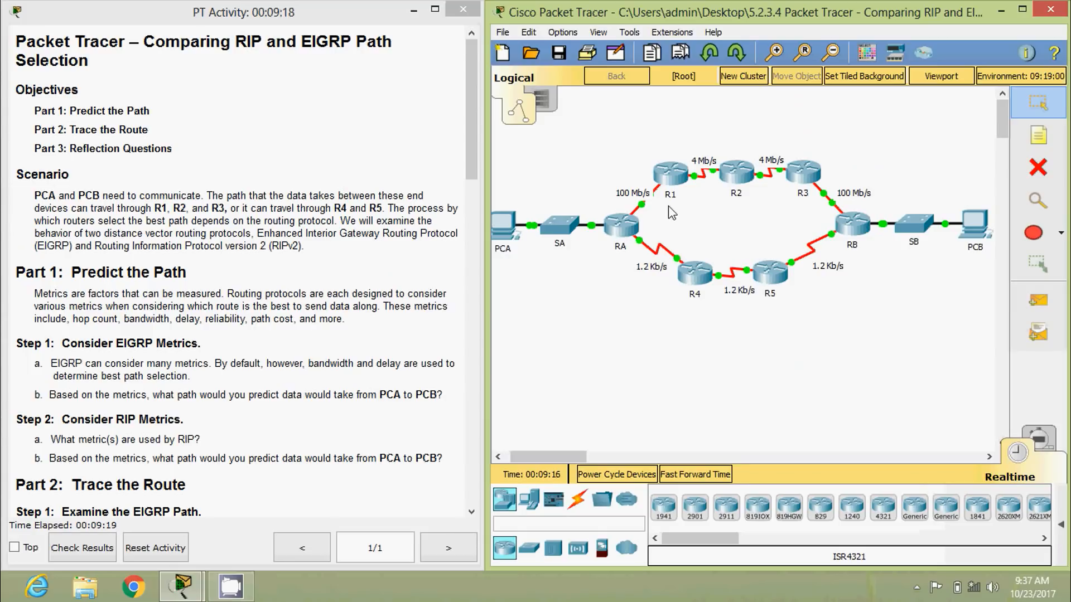
pyautogui.moveTo(829, 243)
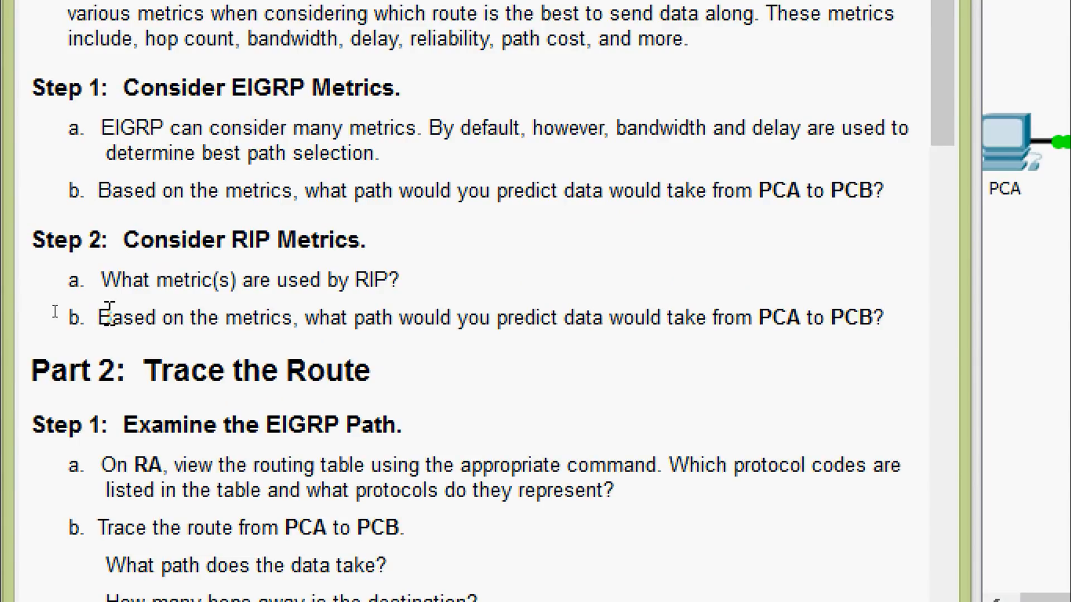
pyautogui.moveTo(173, 312)
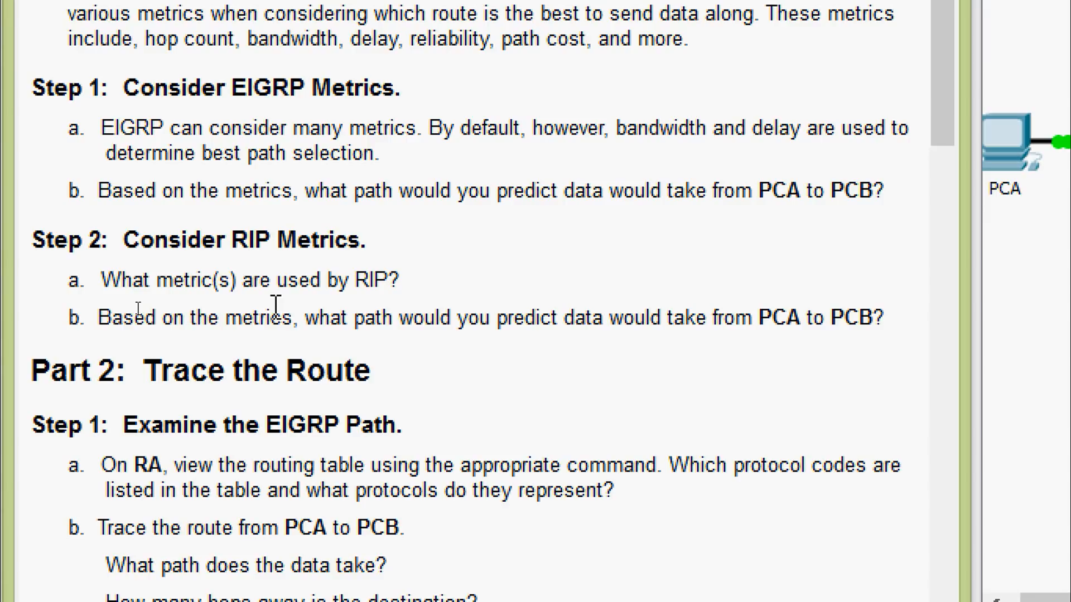
pyautogui.moveTo(373, 357)
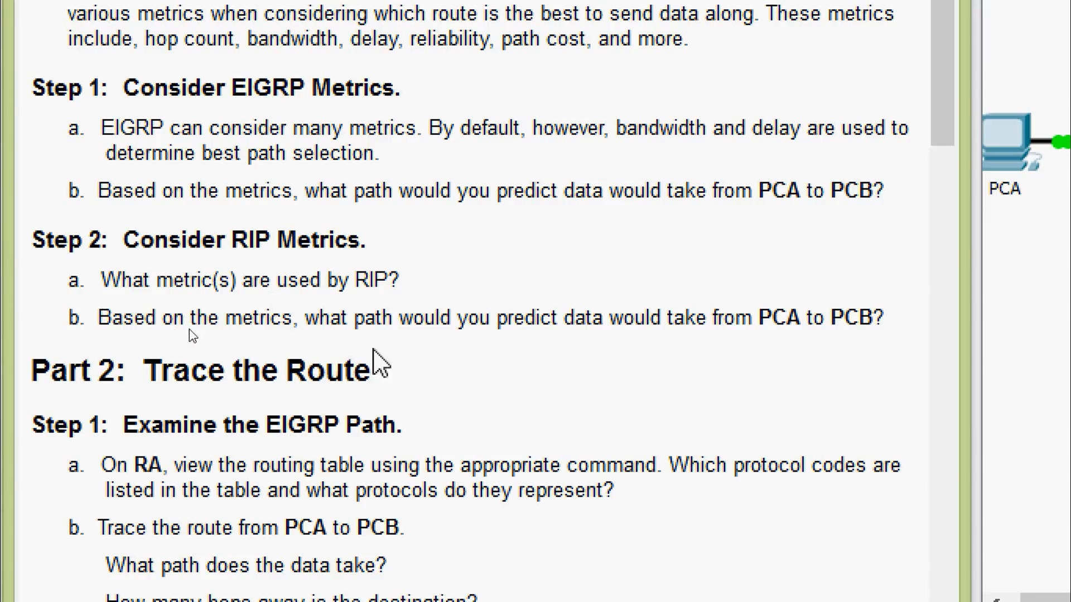
pyautogui.moveTo(613, 355)
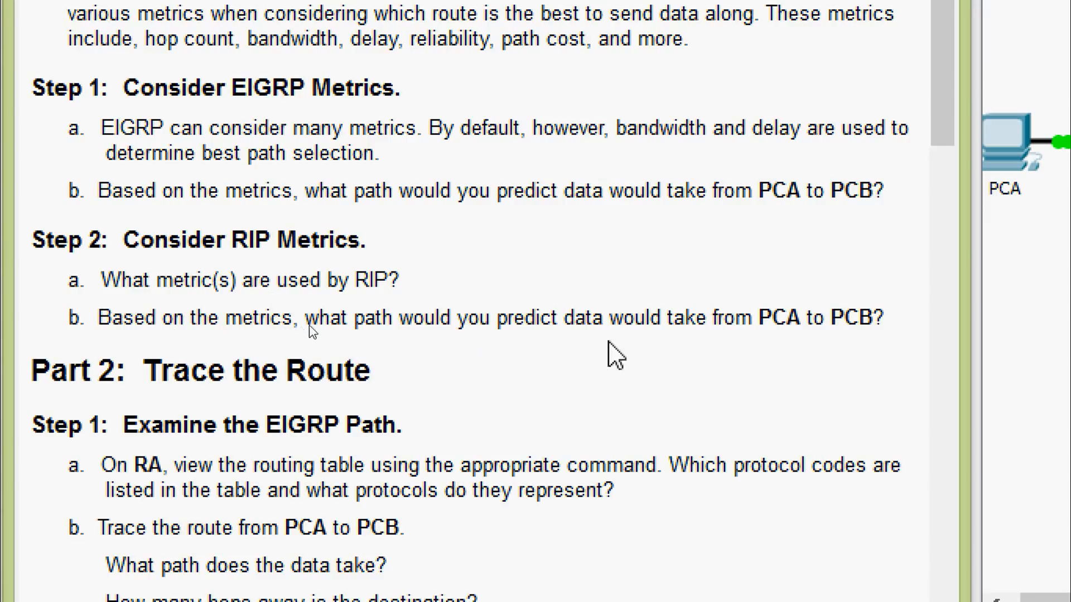
pyautogui.moveTo(785, 359)
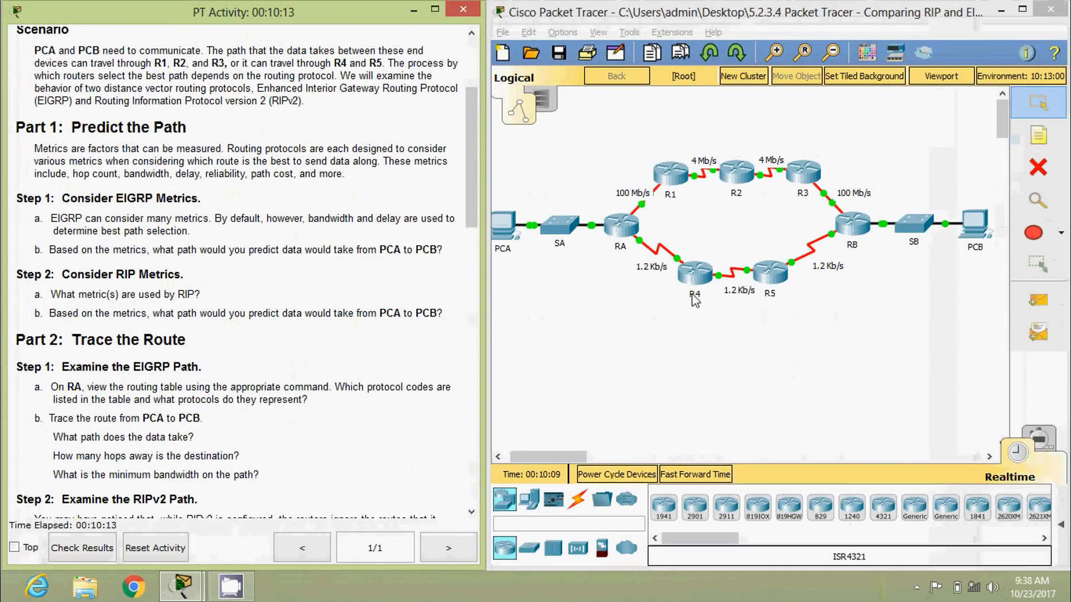
pyautogui.moveTo(749, 254)
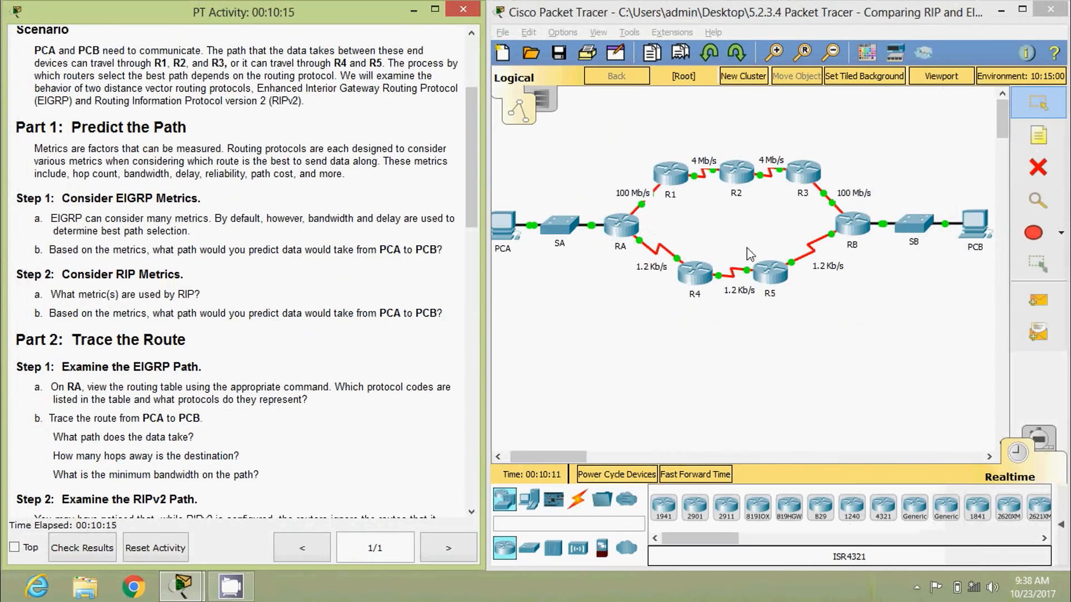
pyautogui.moveTo(756, 294)
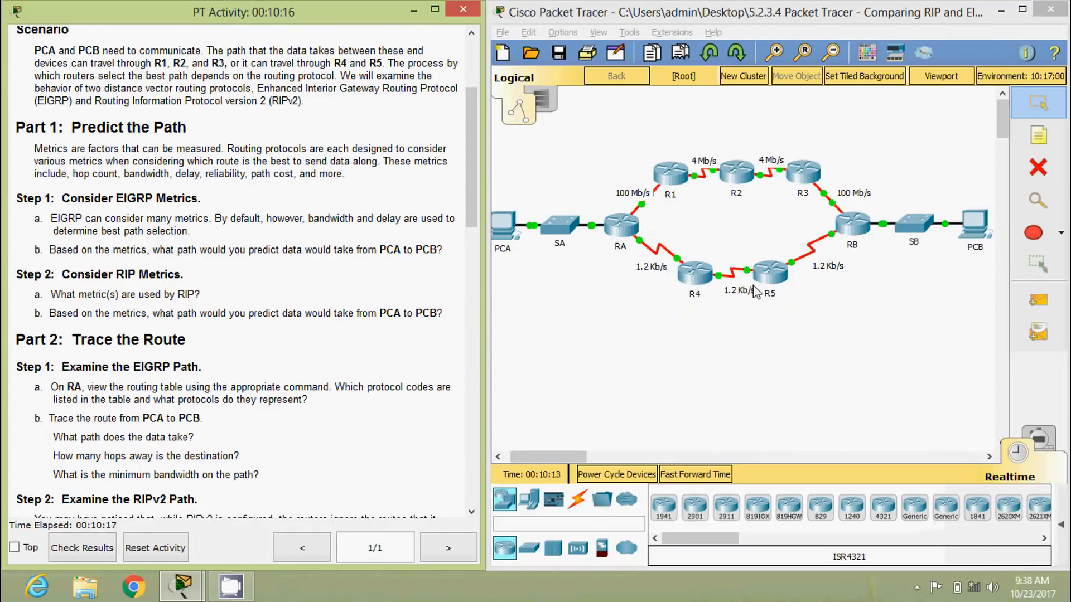
pyautogui.moveTo(785, 190)
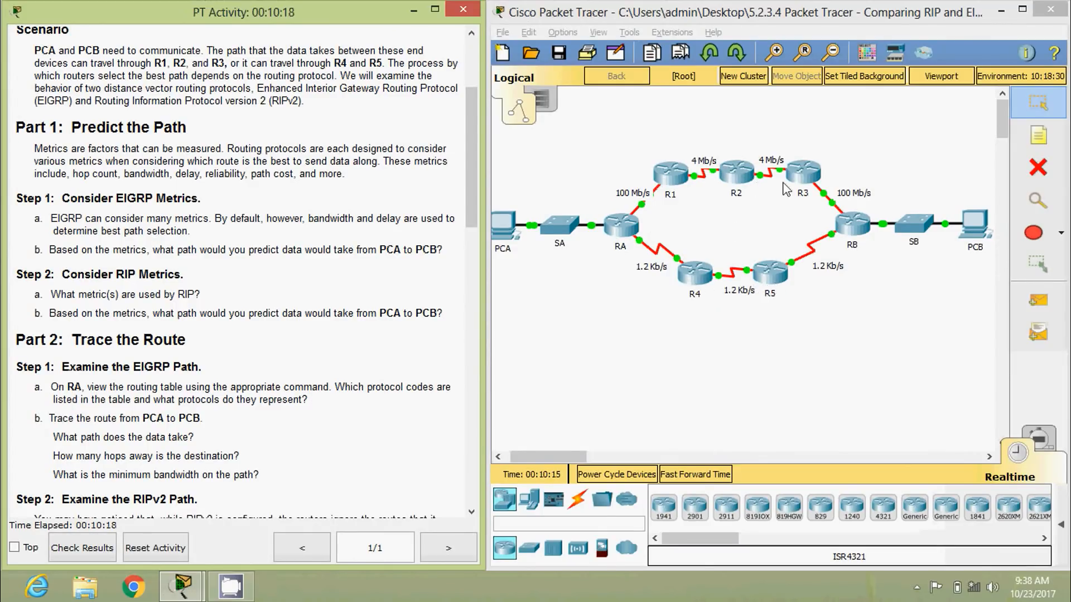
pyautogui.moveTo(568, 290)
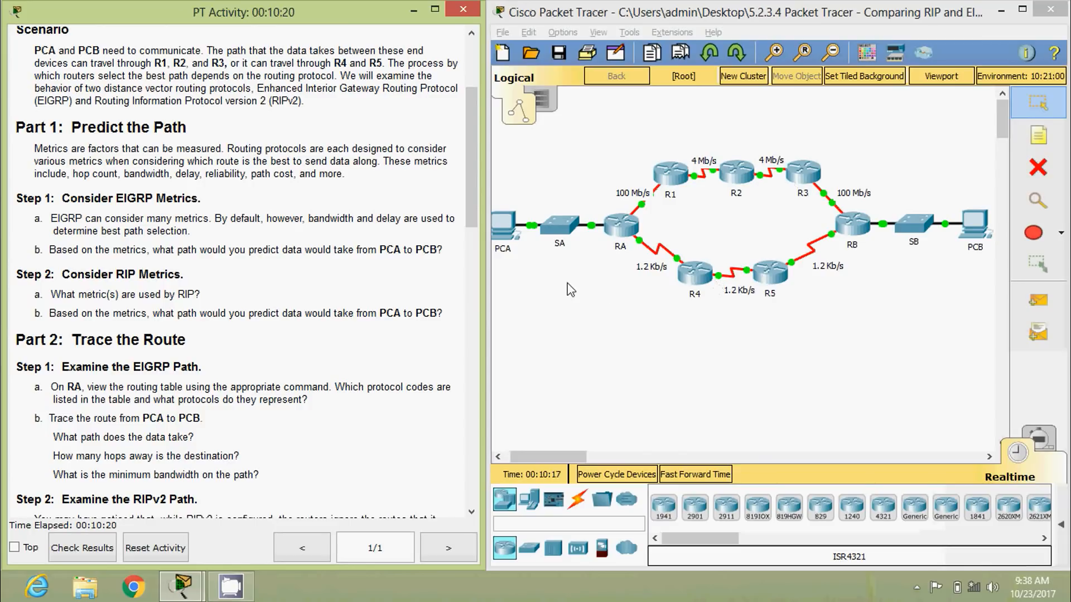
pyautogui.moveTo(966, 290)
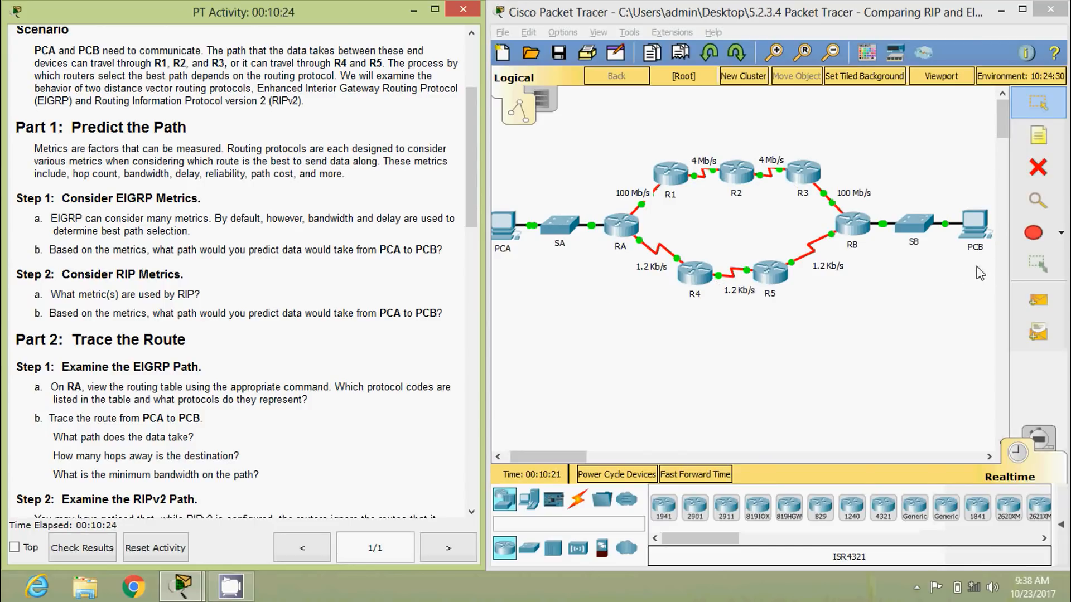
pyautogui.moveTo(509, 282)
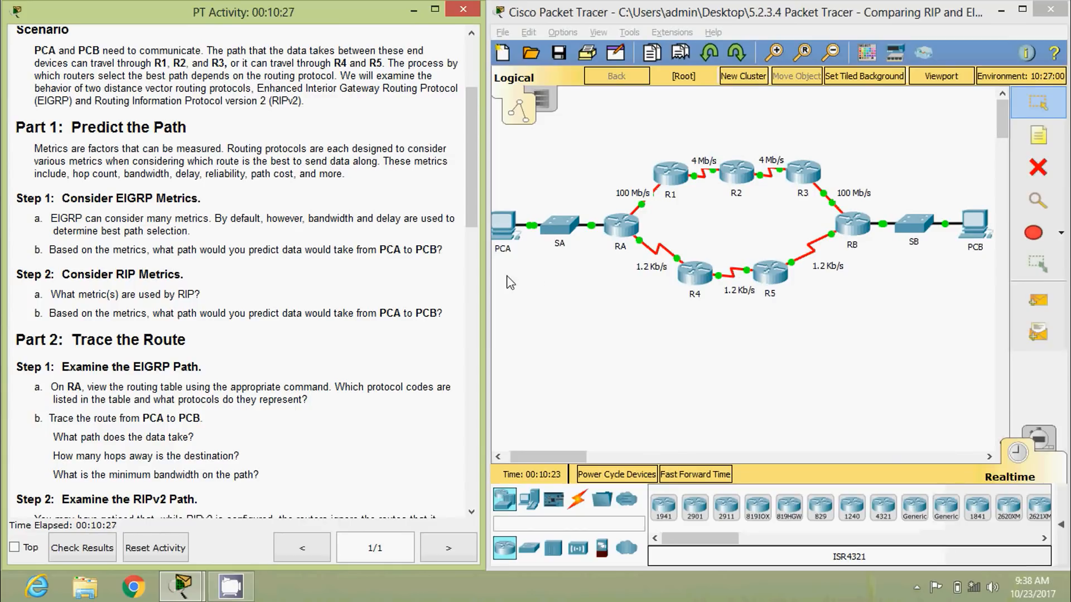
pyautogui.moveTo(623, 250)
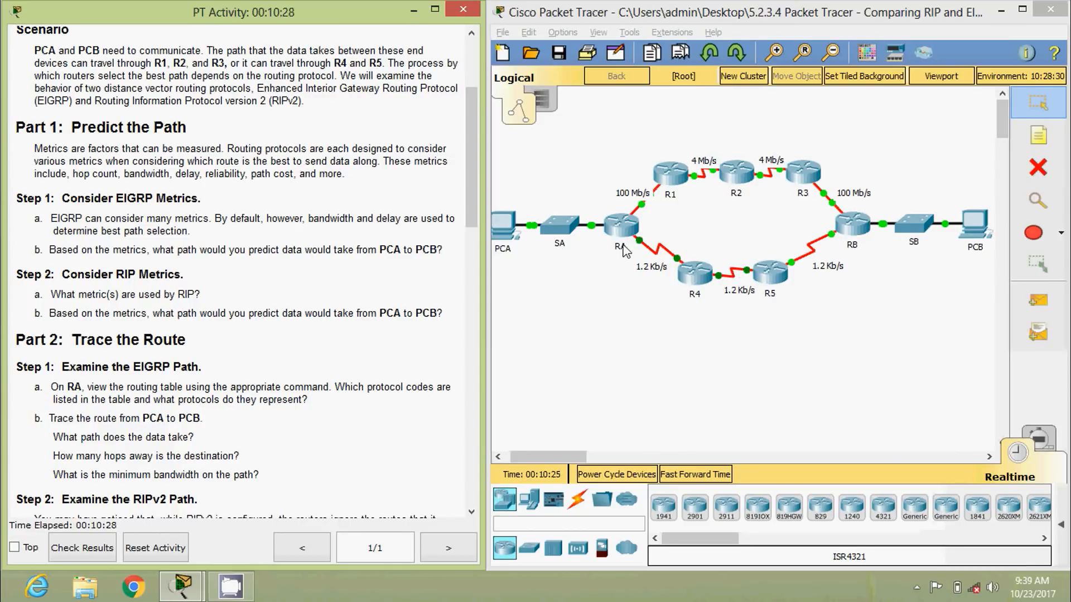
pyautogui.moveTo(806, 273)
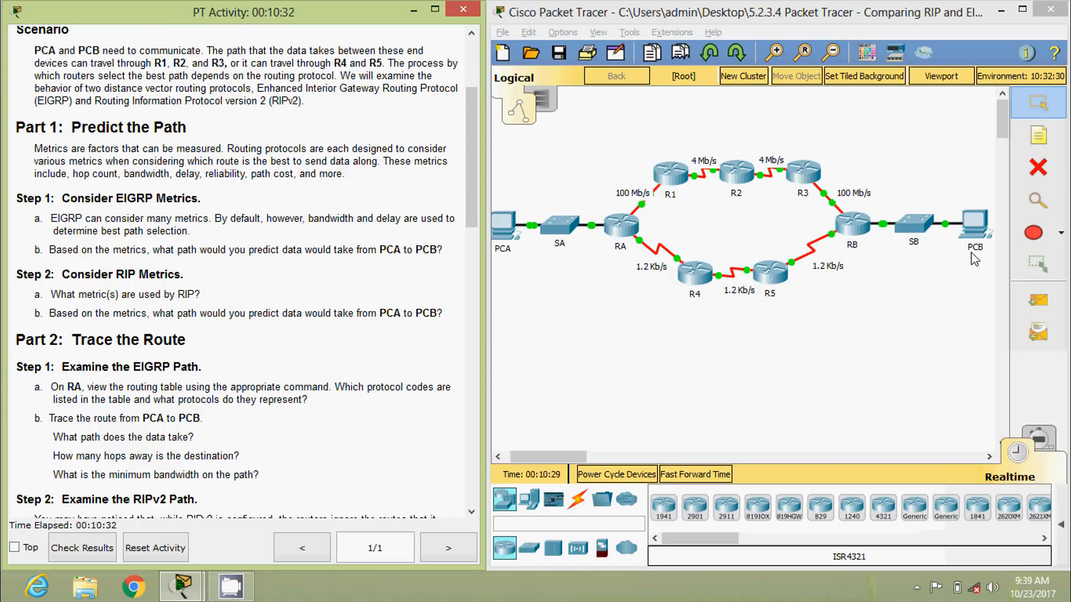
pyautogui.scroll(-3)
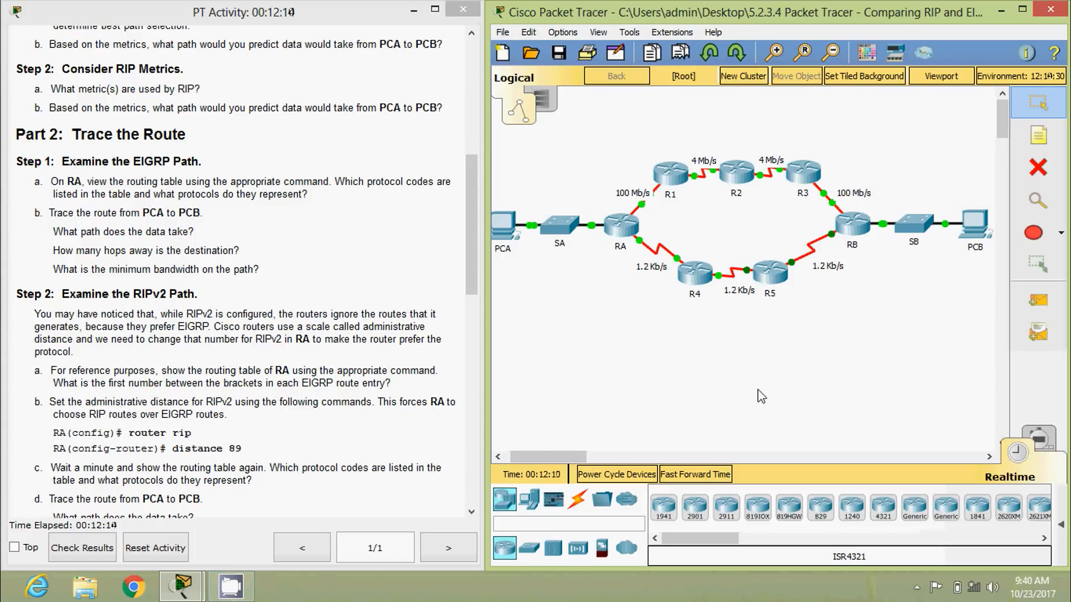
pyautogui.moveTo(619, 240)
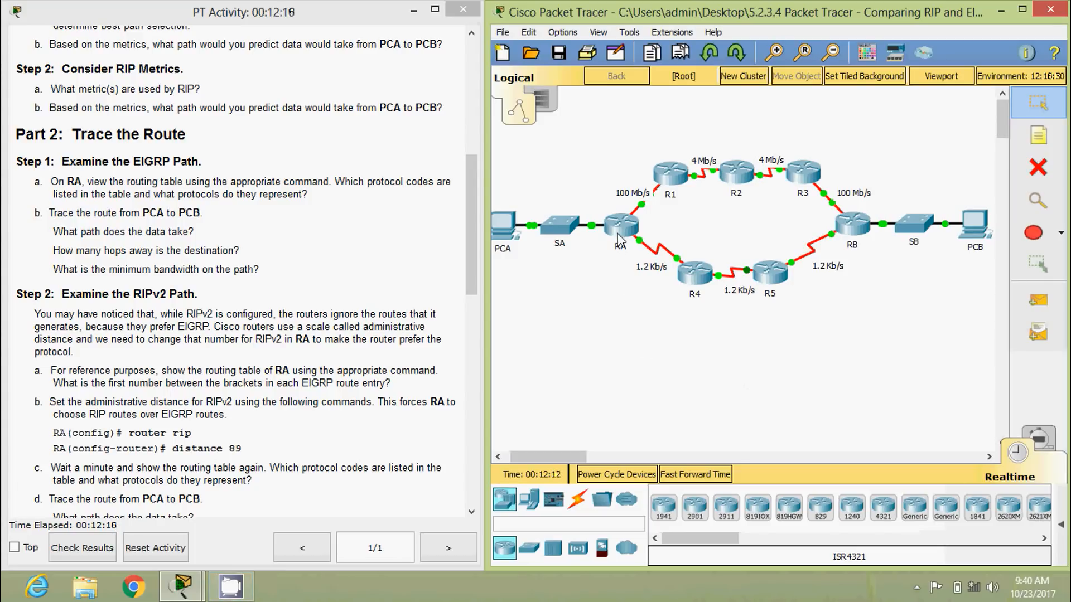
# - Show RA's routing table with show ip route and highlight an EIGRP (D) route entry
pyautogui.click(617, 226)
pyautogui.write('show')
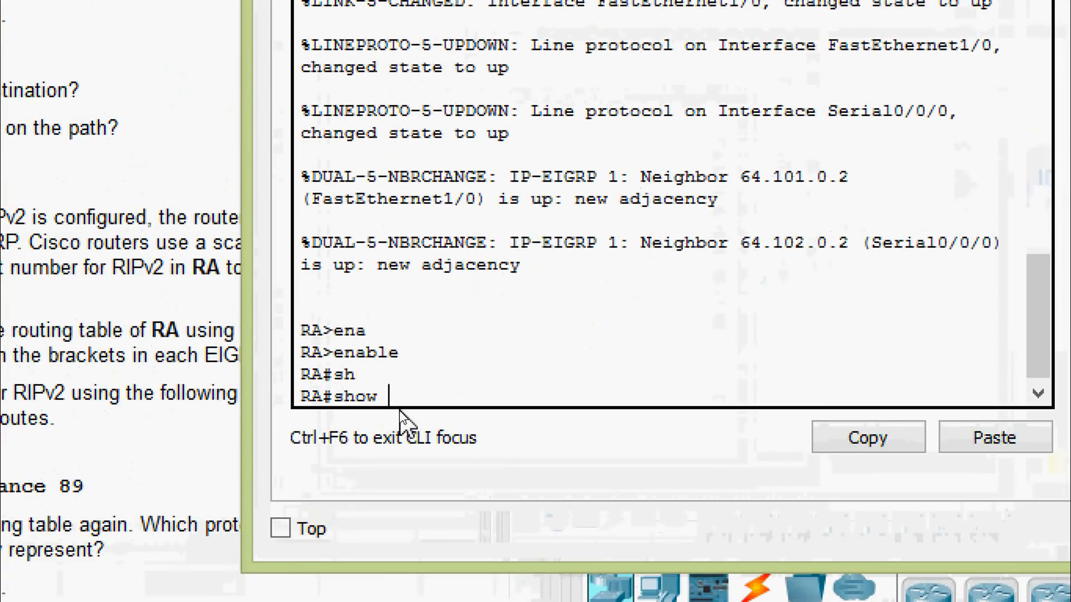
pyautogui.write('ip route')
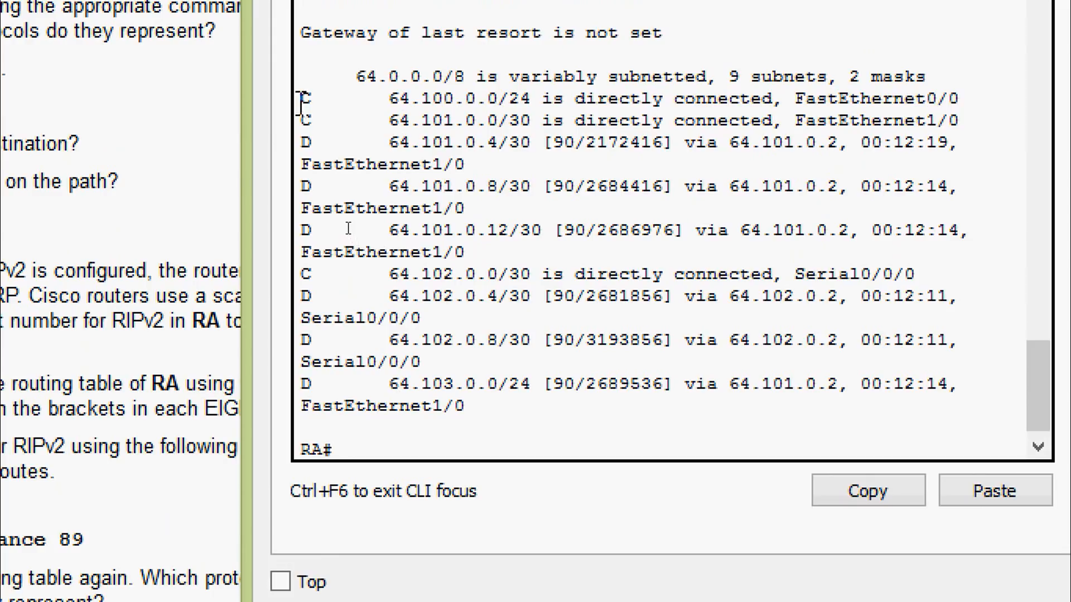
pyautogui.doubleClick(307, 143)
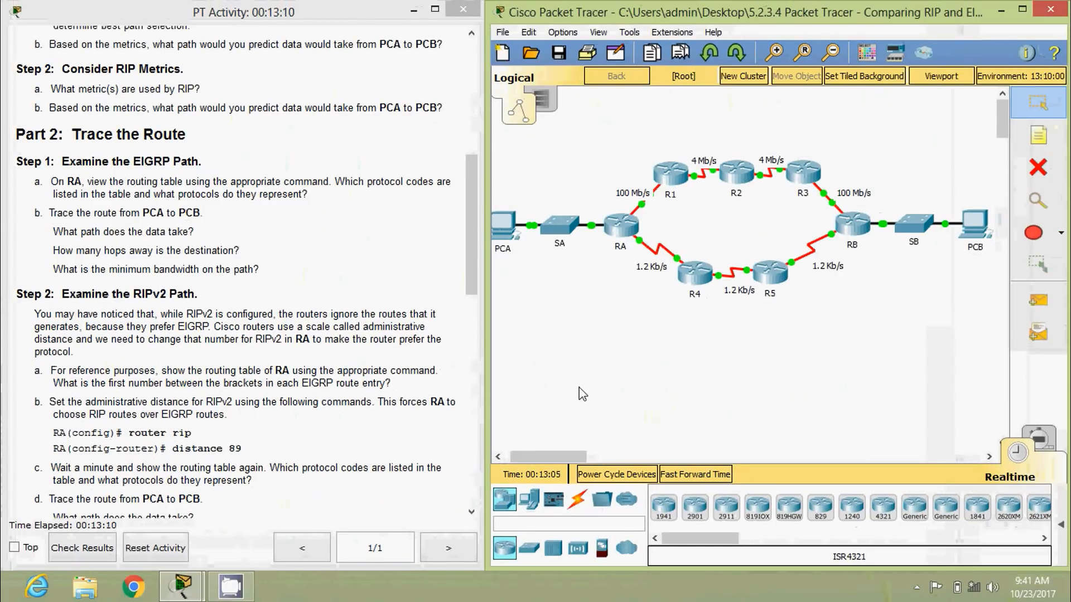
# - Look at PCB briefly, then bring up PCA's command prompt at the C:\> prompt
pyautogui.doubleClick(973, 224)
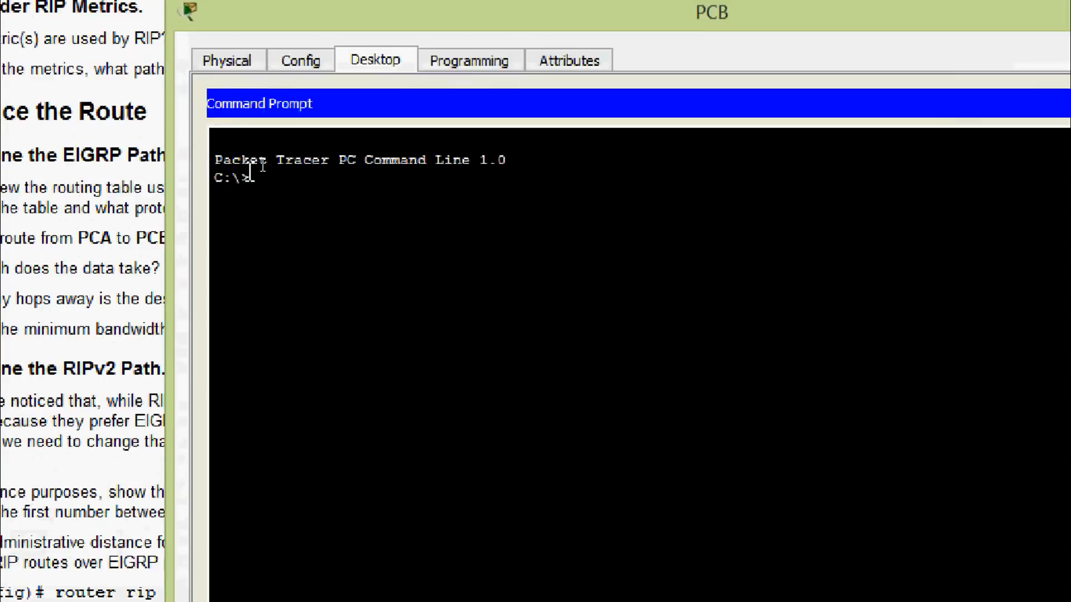
pyautogui.write('ipc')
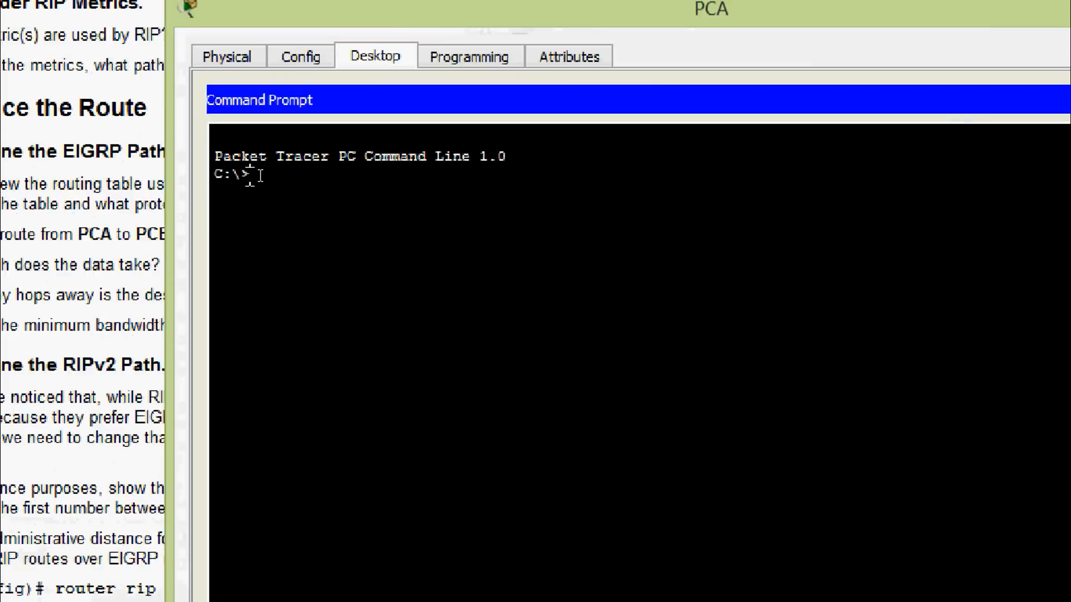
# - Run tracert 64.103.0.1 from PCA and highlight a hop address in the six-hop output
pyautogui.write('tr')
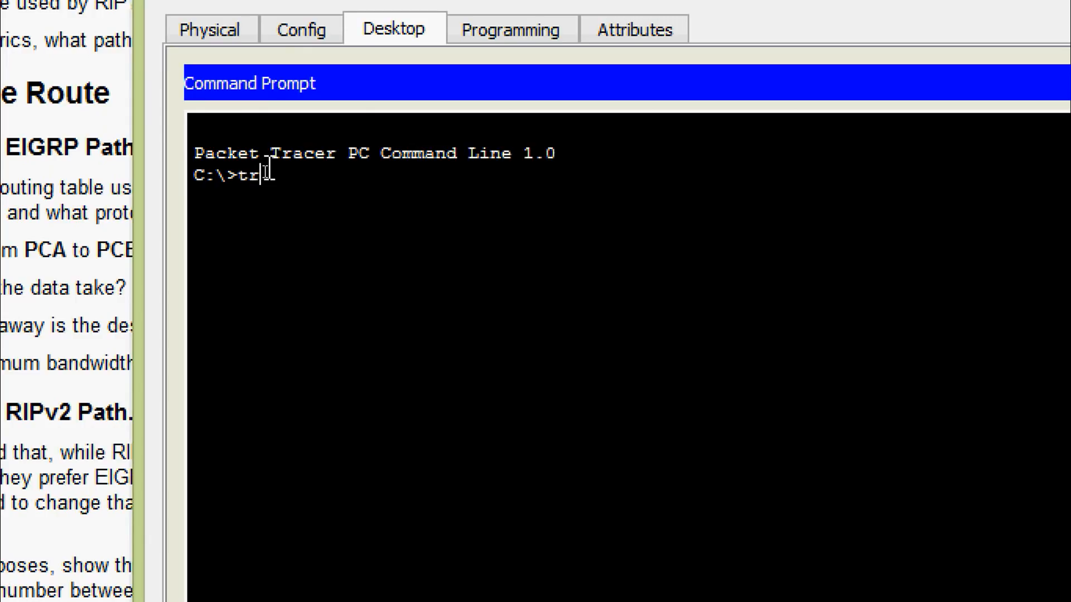
pyautogui.write('acert 64.103.0.1')
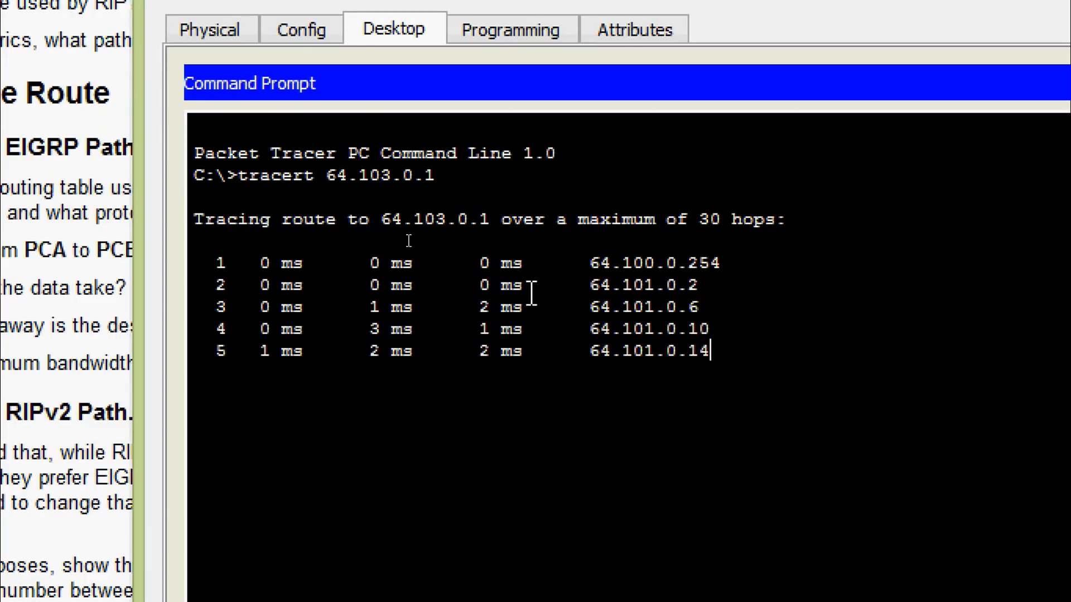
pyautogui.moveTo(761, 414)
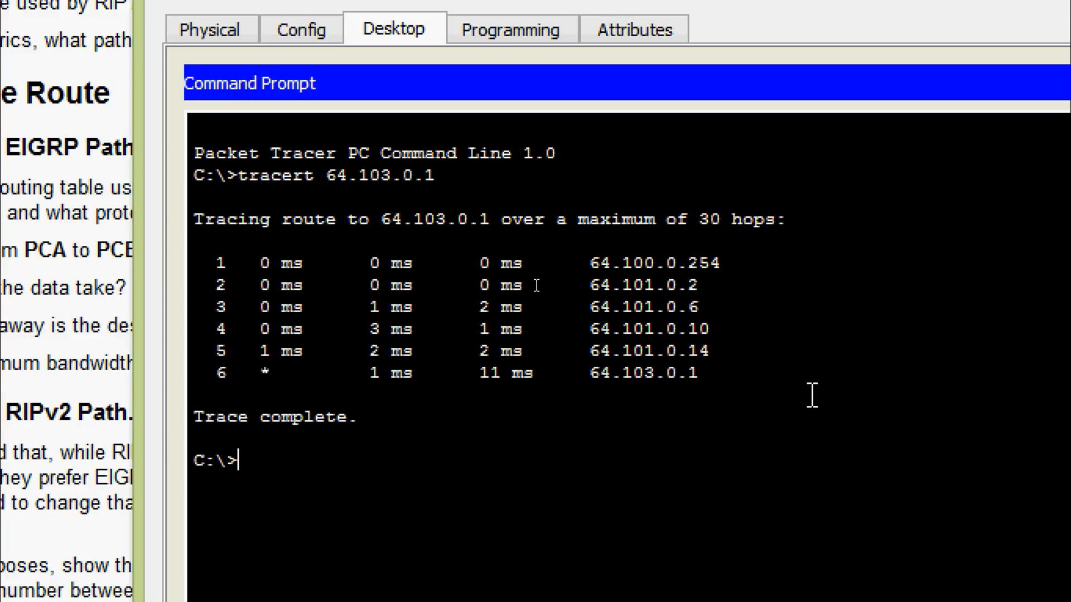
pyautogui.moveTo(634, 298)
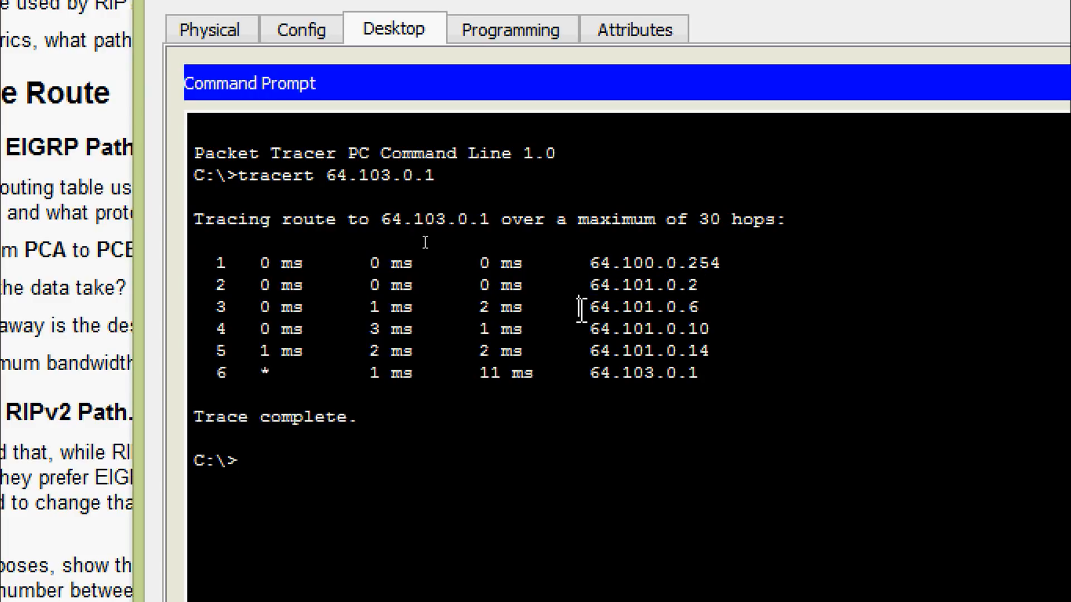
pyautogui.doubleClick(642, 307)
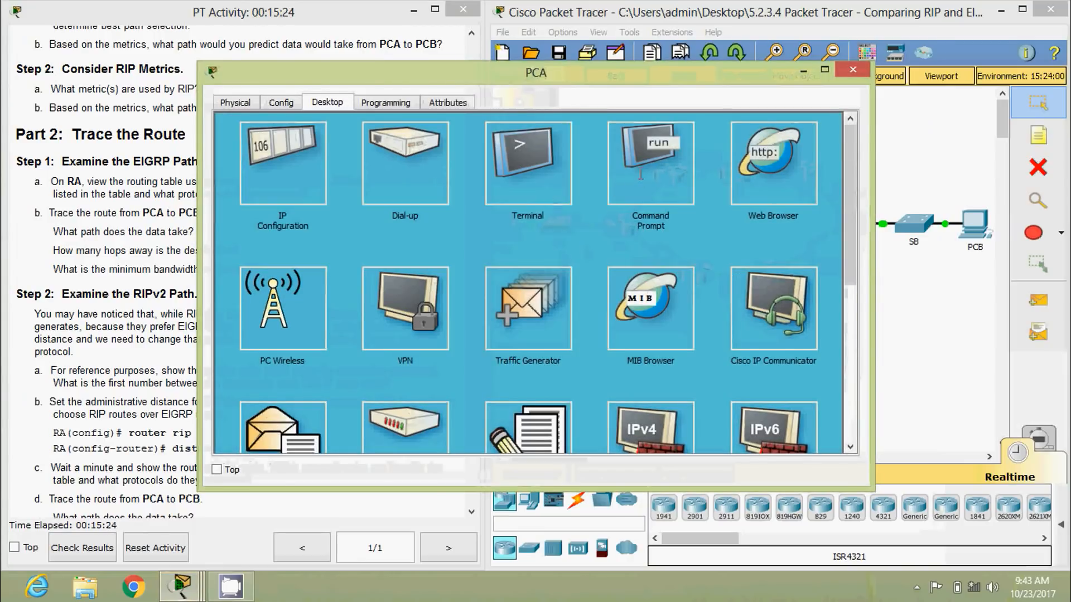
# - Highlight the first three hop addresses through the 64.101.0.x routers, then clear the selection
pyautogui.click(650, 163)
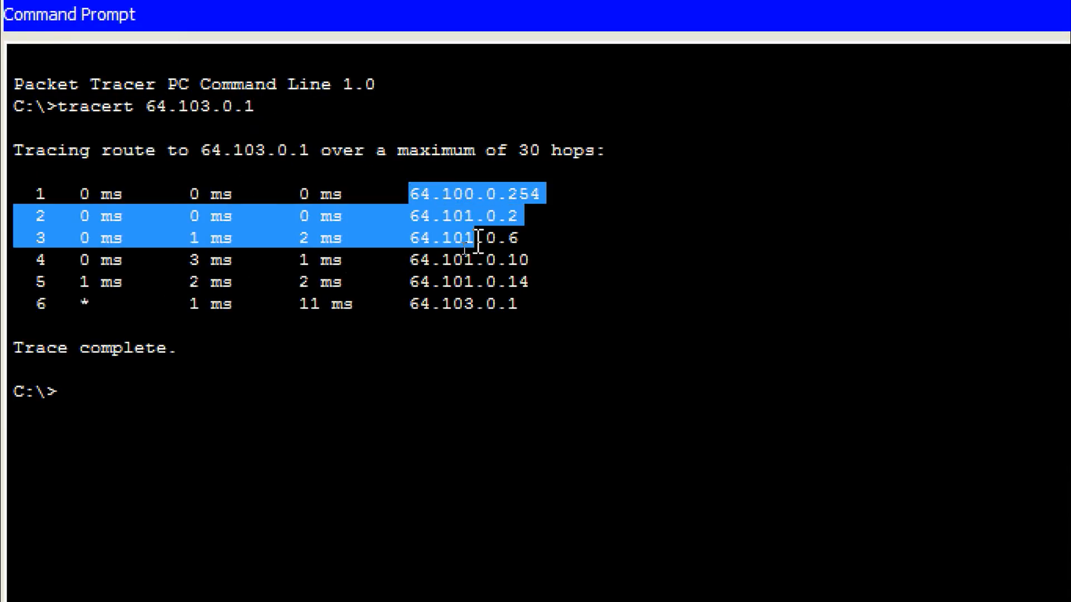
pyautogui.moveTo(466, 239); pyautogui.dragTo(550, 286)
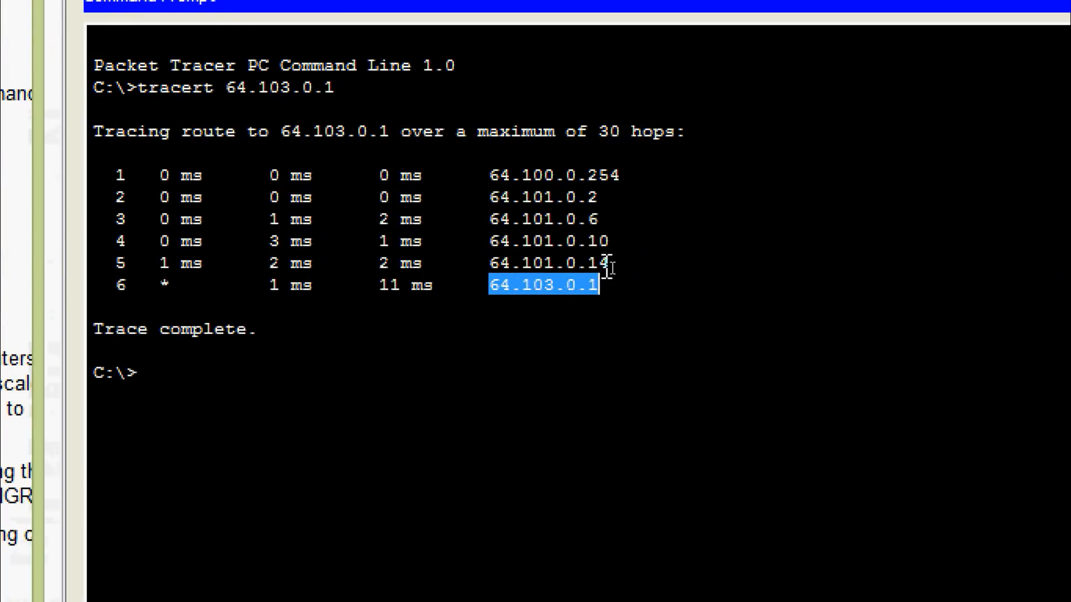
pyautogui.click(563, 241)
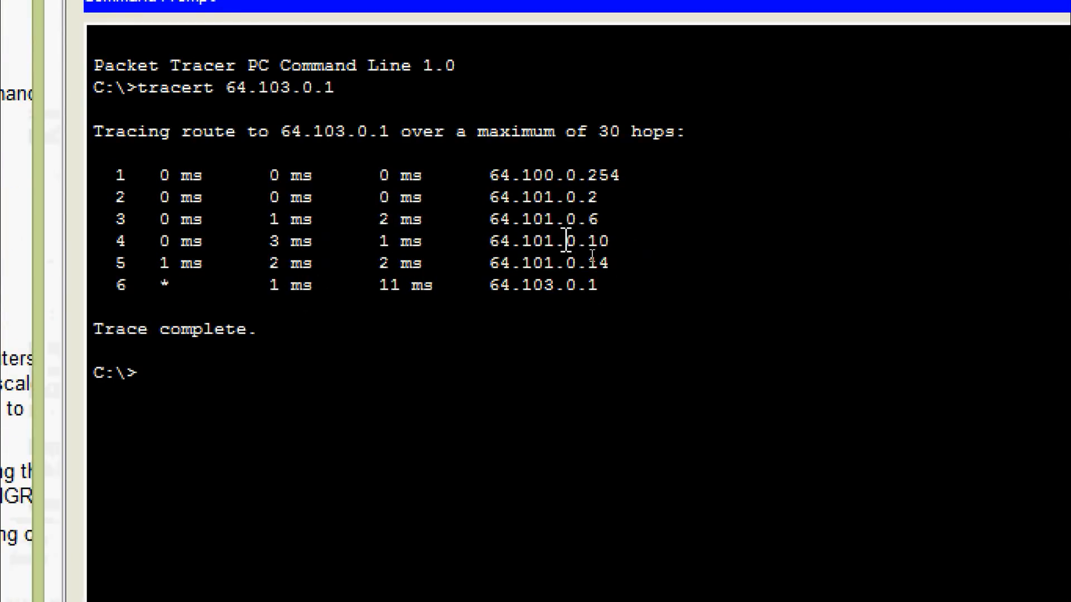
pyautogui.moveTo(556, 263)
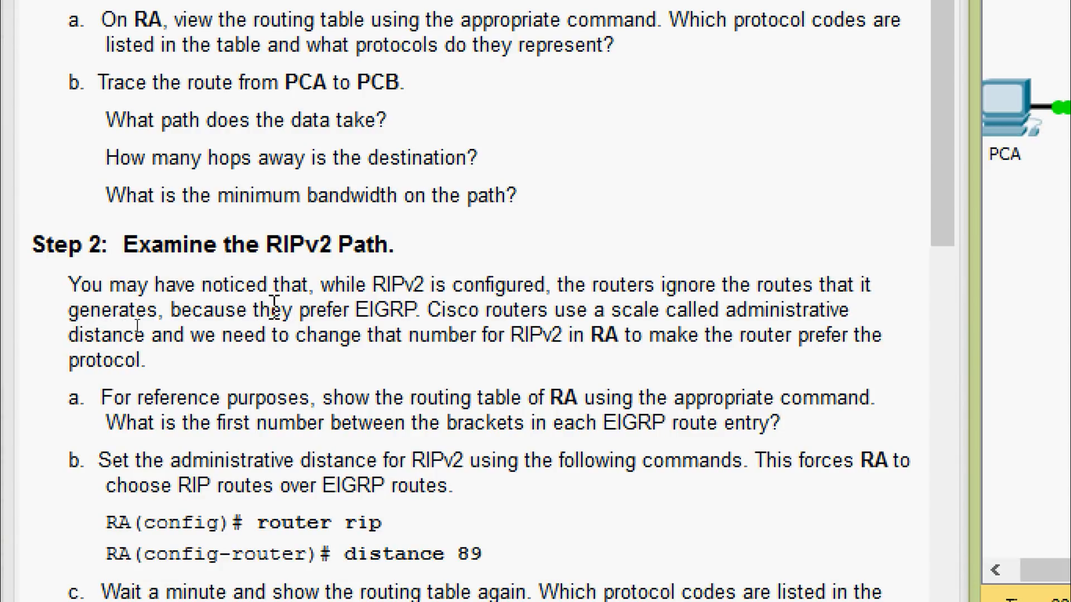
pyautogui.moveTo(526, 300)
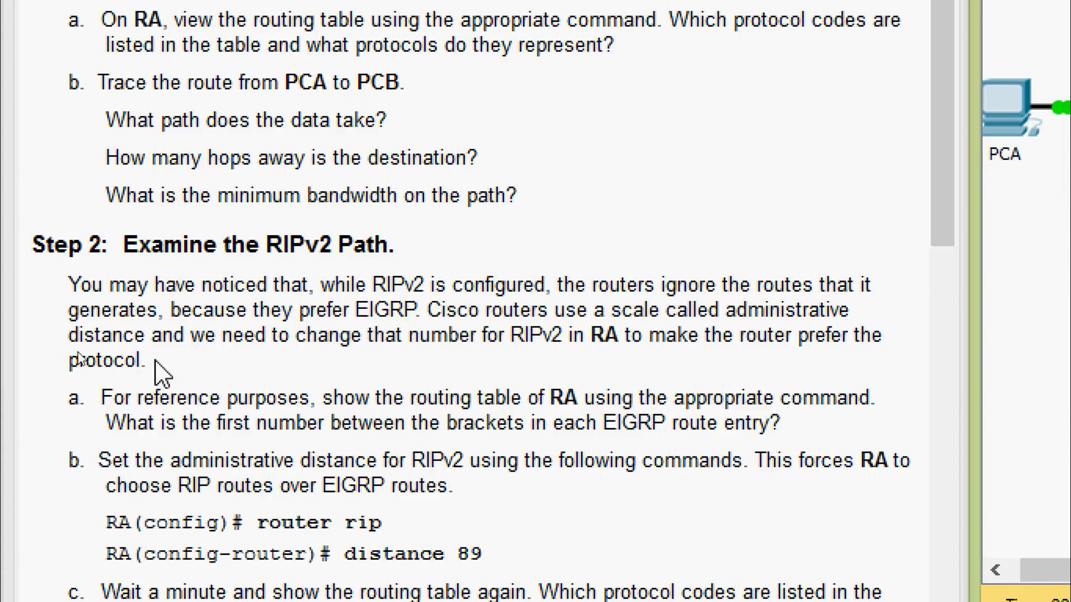
pyautogui.moveTo(381, 344)
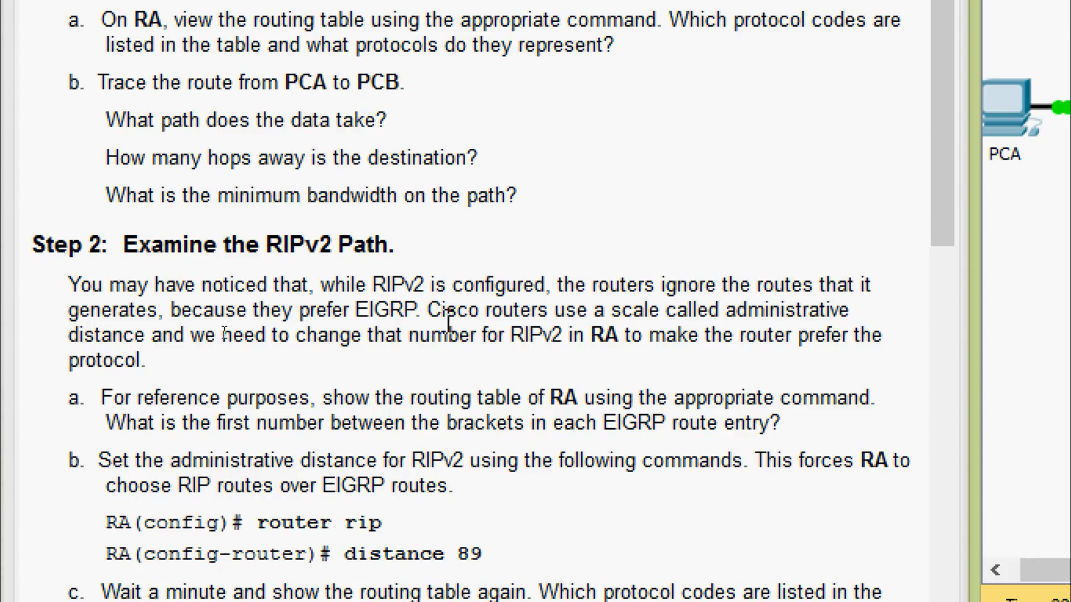
pyautogui.moveTo(482, 321)
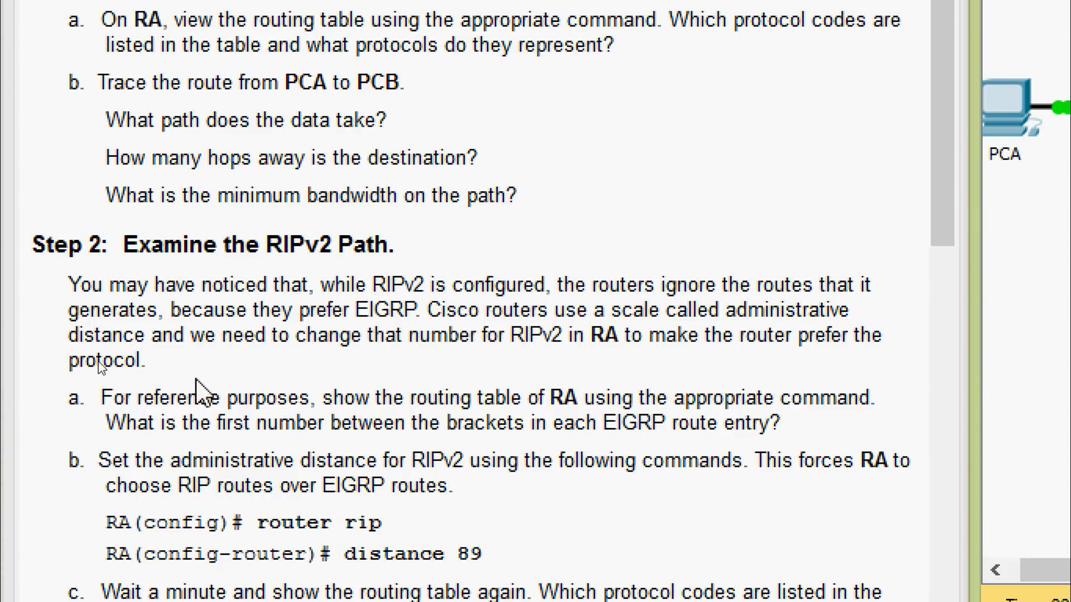
pyautogui.moveTo(408, 368)
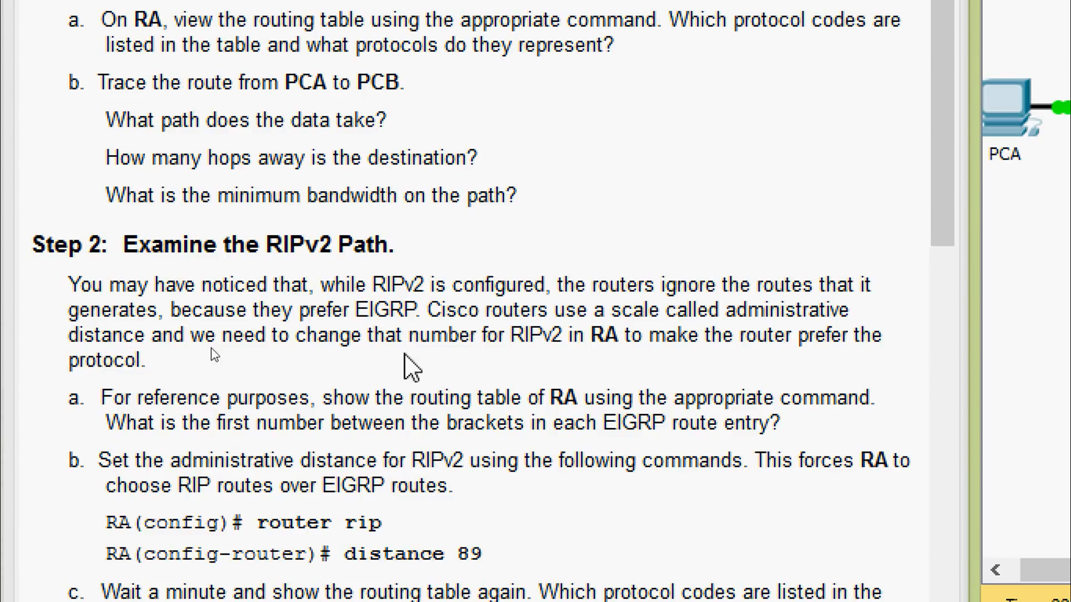
pyautogui.moveTo(571, 379)
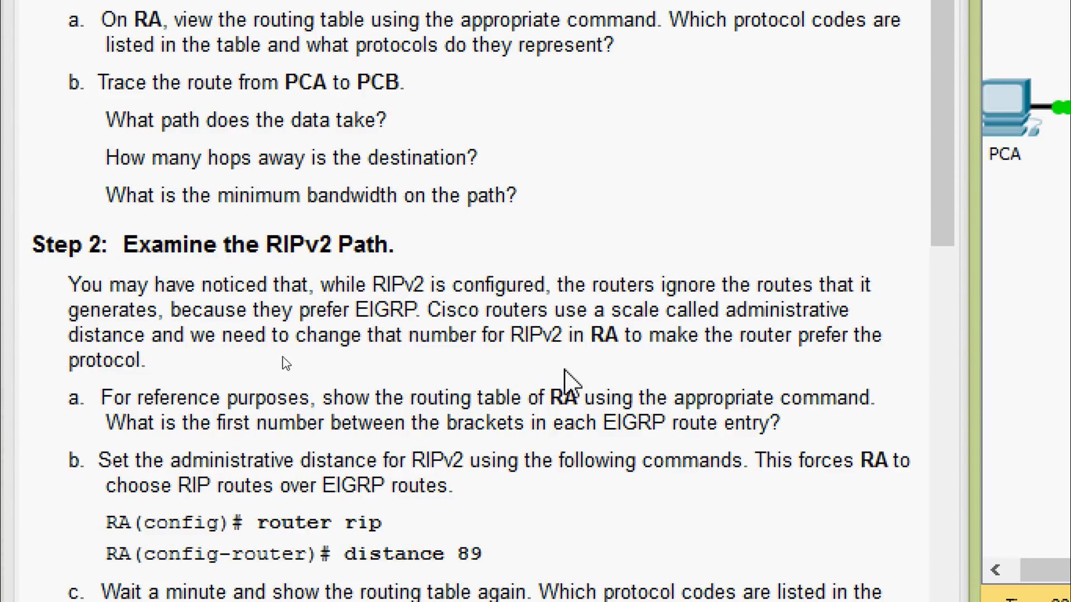
pyautogui.moveTo(604, 377)
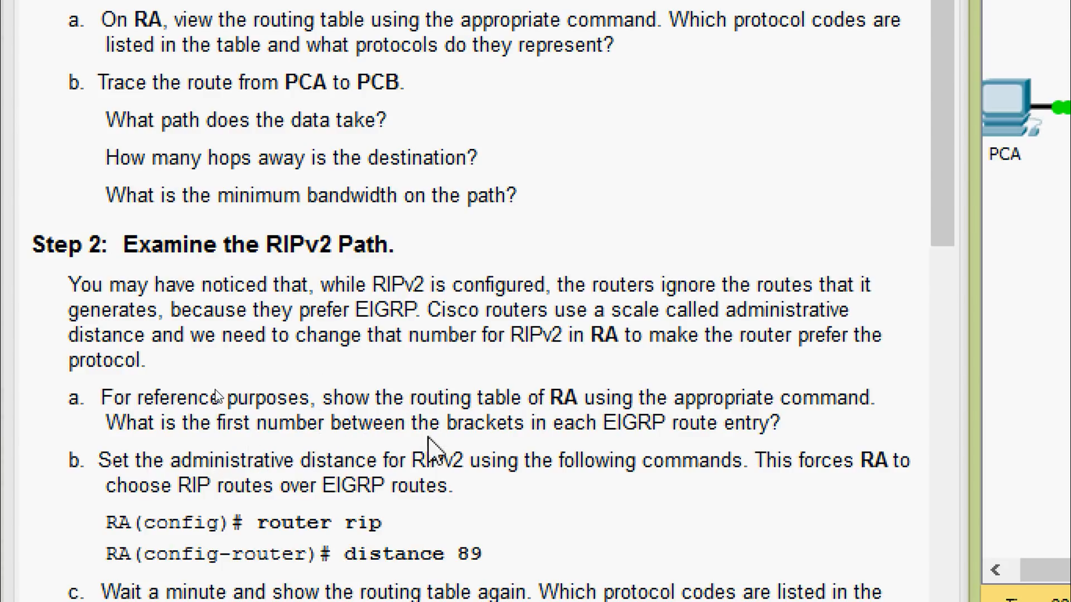
pyautogui.moveTo(565, 451)
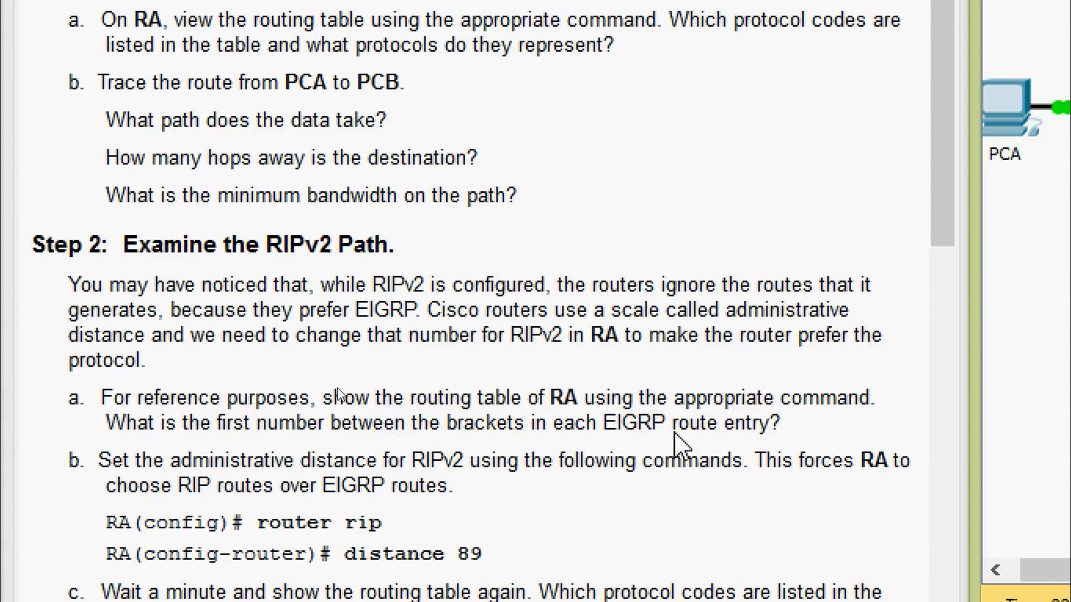
pyautogui.moveTo(676, 438)
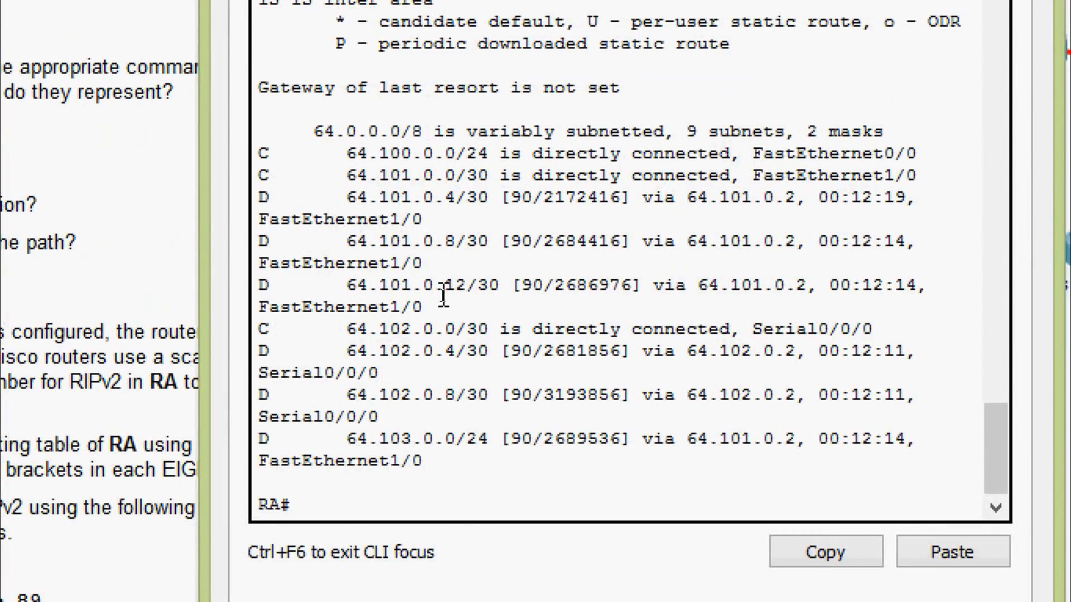
# - Highlight an EIGRP (D) route entry in RA's routing table before changing the distance
pyautogui.doubleClick(520, 196)
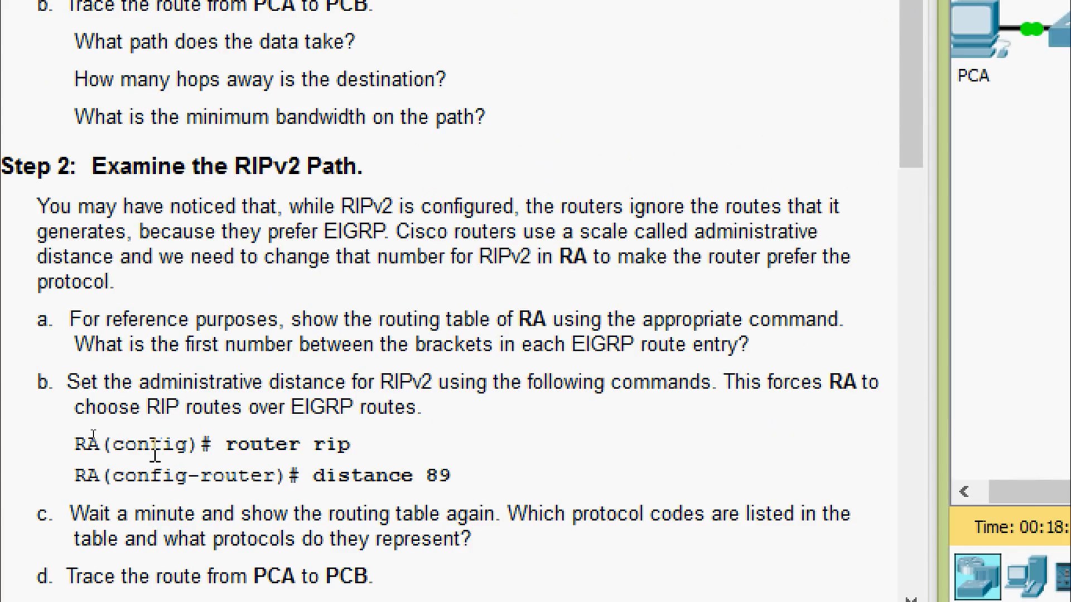
pyautogui.moveTo(326, 425)
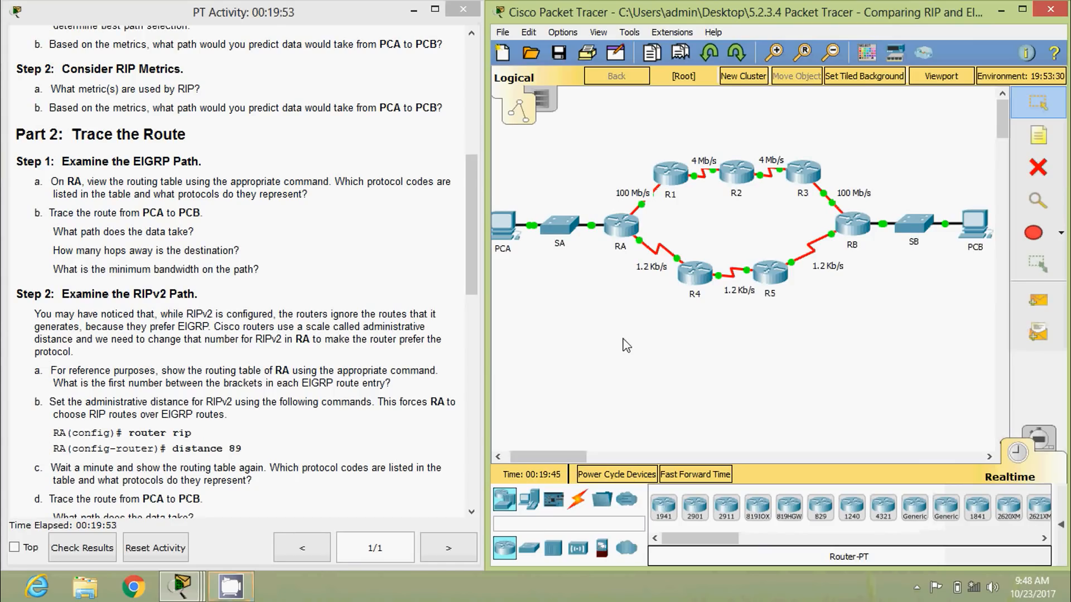
# - In RA's CLI enter configure terminal, router rip and the distance command toward administrative distance 89
pyautogui.click(618, 225)
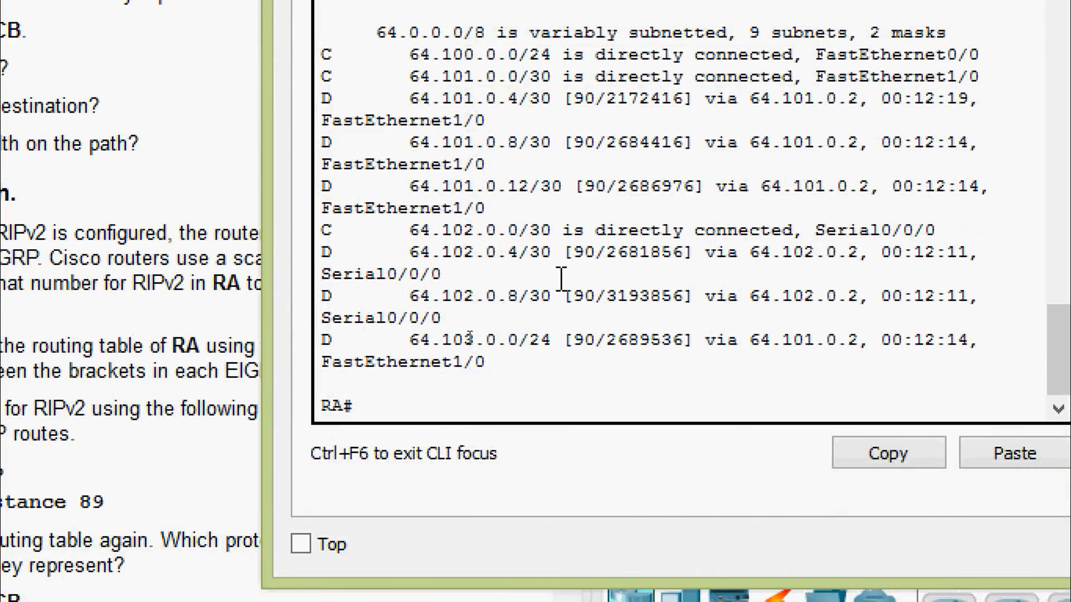
pyautogui.write('configure terminal')
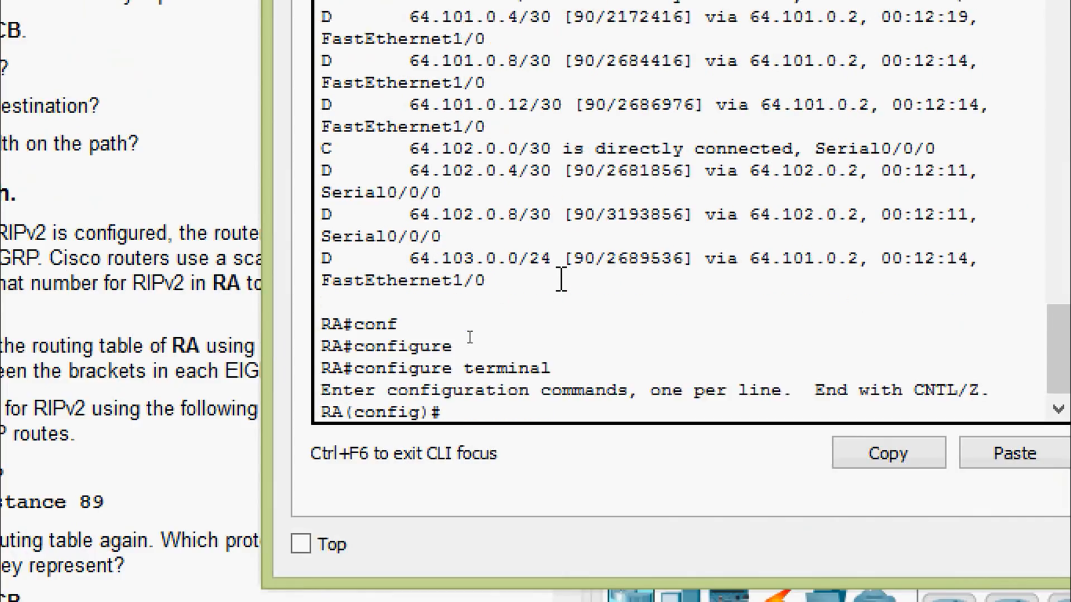
pyautogui.write('royu')
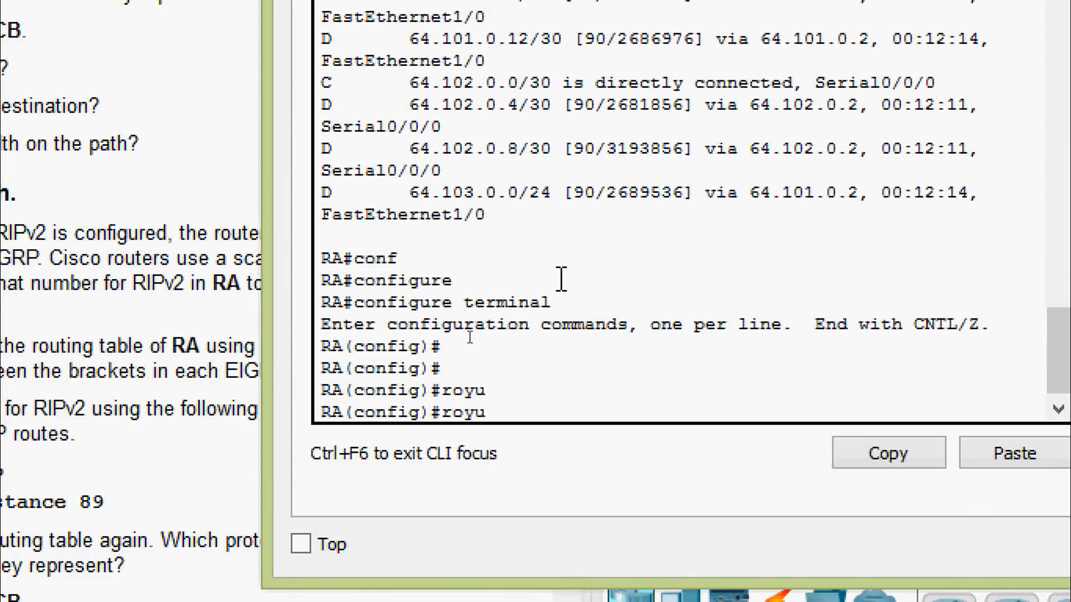
pyautogui.write('router rip')
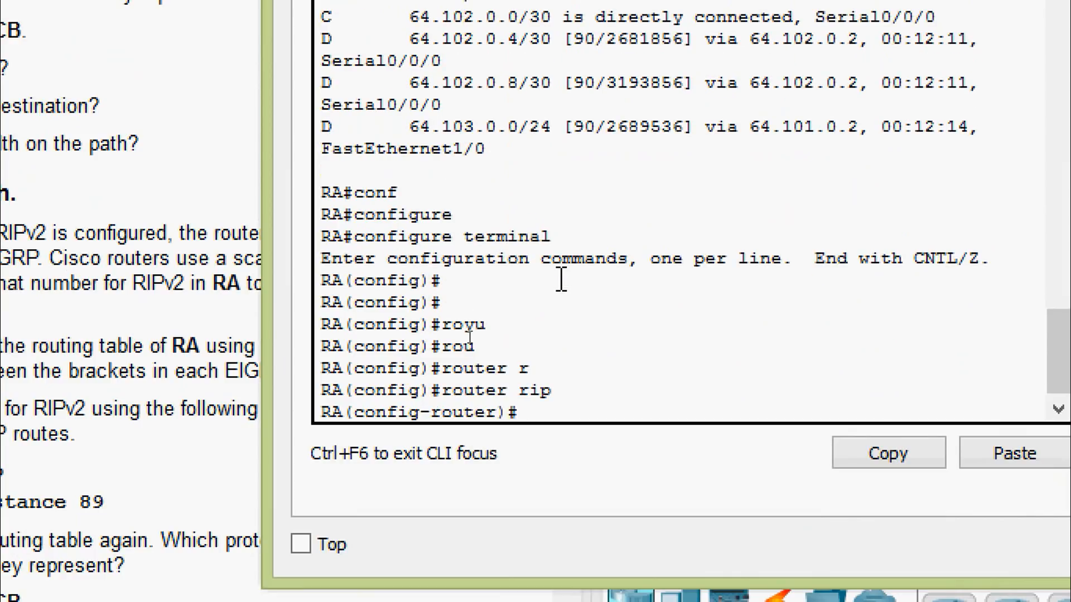
pyautogui.write('distance')
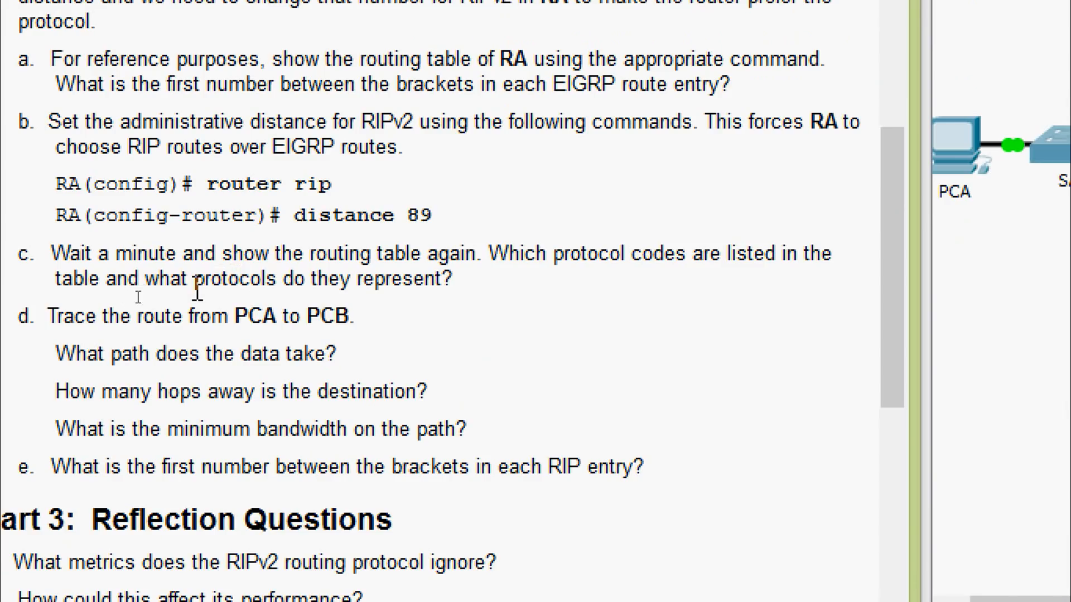
pyautogui.moveTo(466, 304)
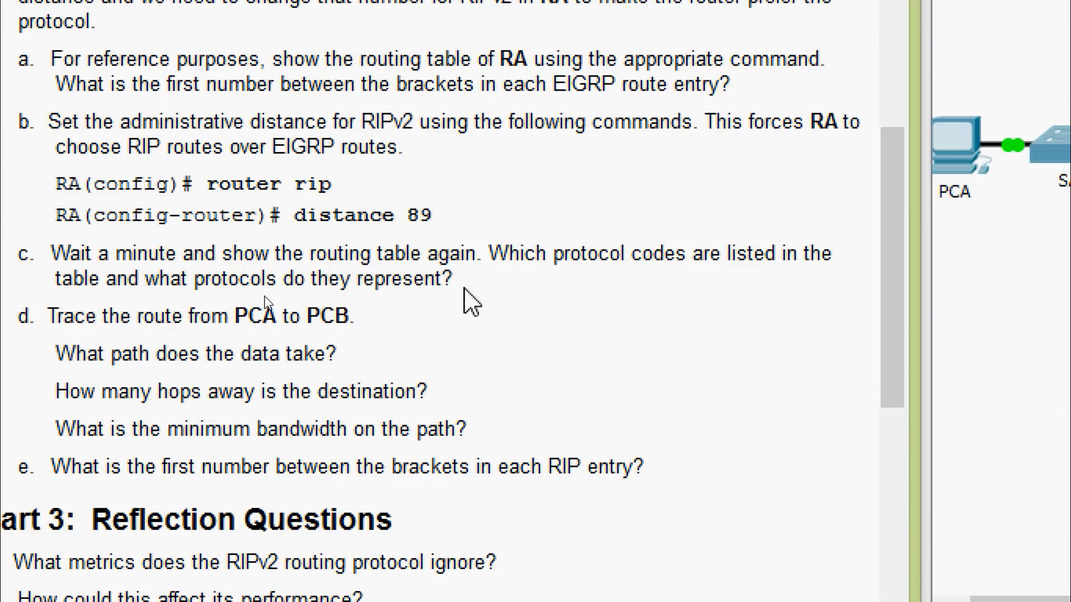
pyautogui.moveTo(488, 300)
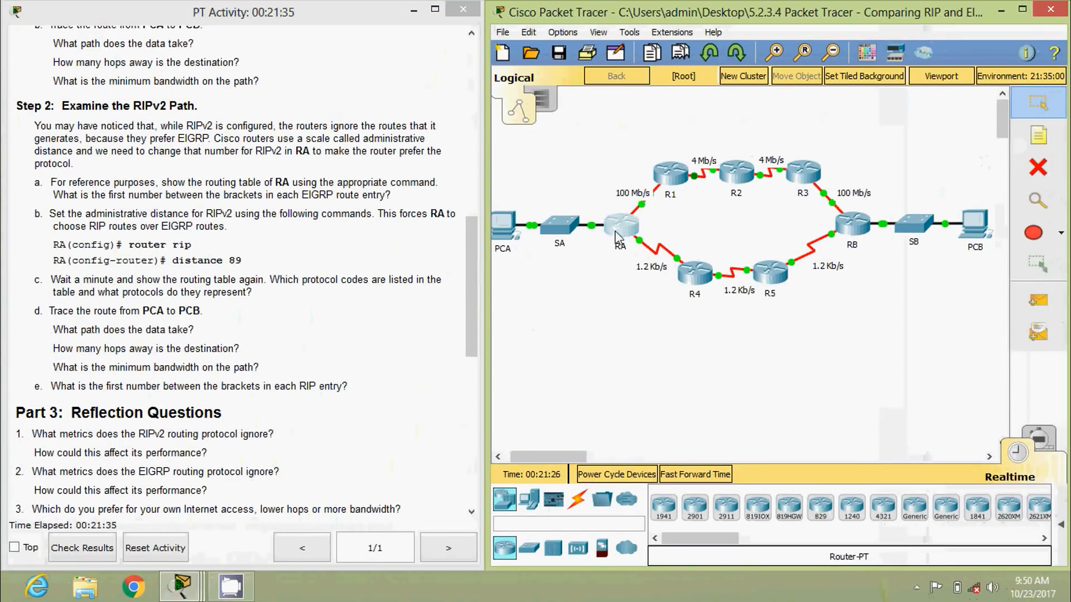
# - Show RA's routing table again, now listing RIP (R) routes with [89/...] values
pyautogui.click(618, 225)
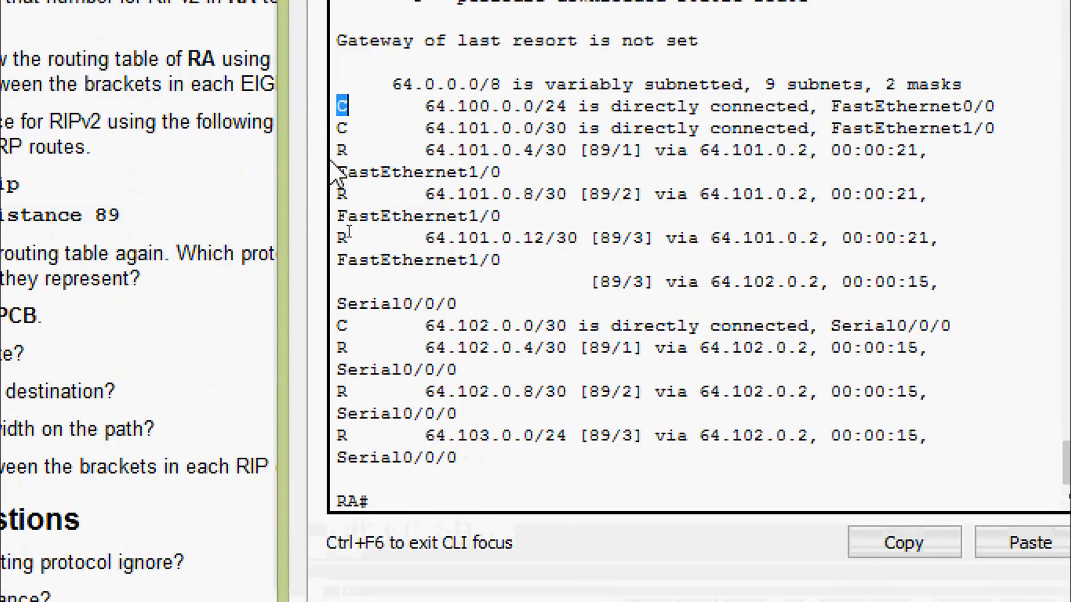
pyautogui.moveTo(354, 127)
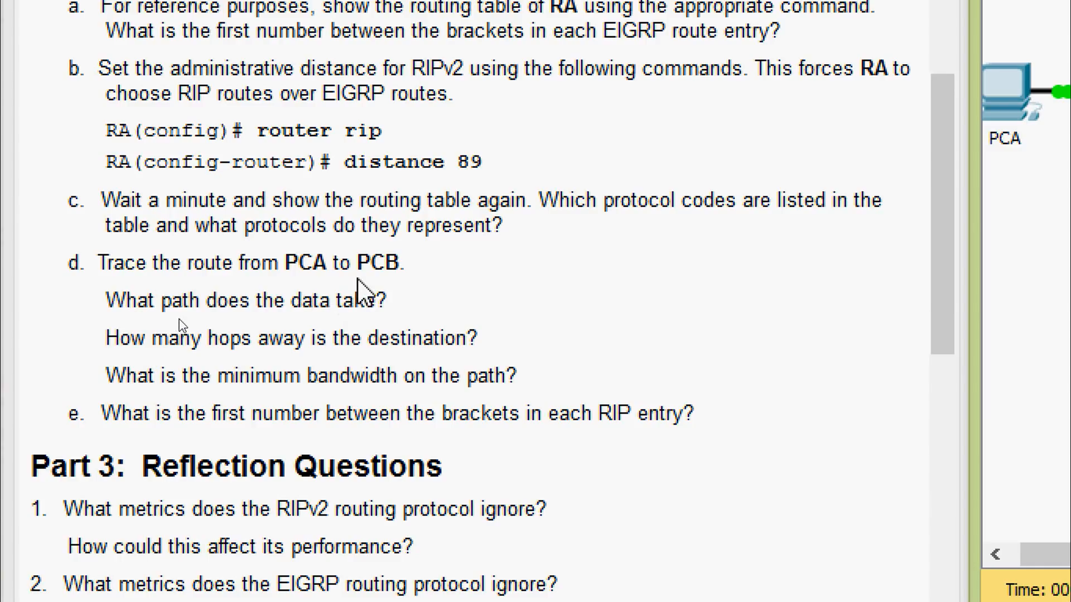
pyautogui.moveTo(212, 334)
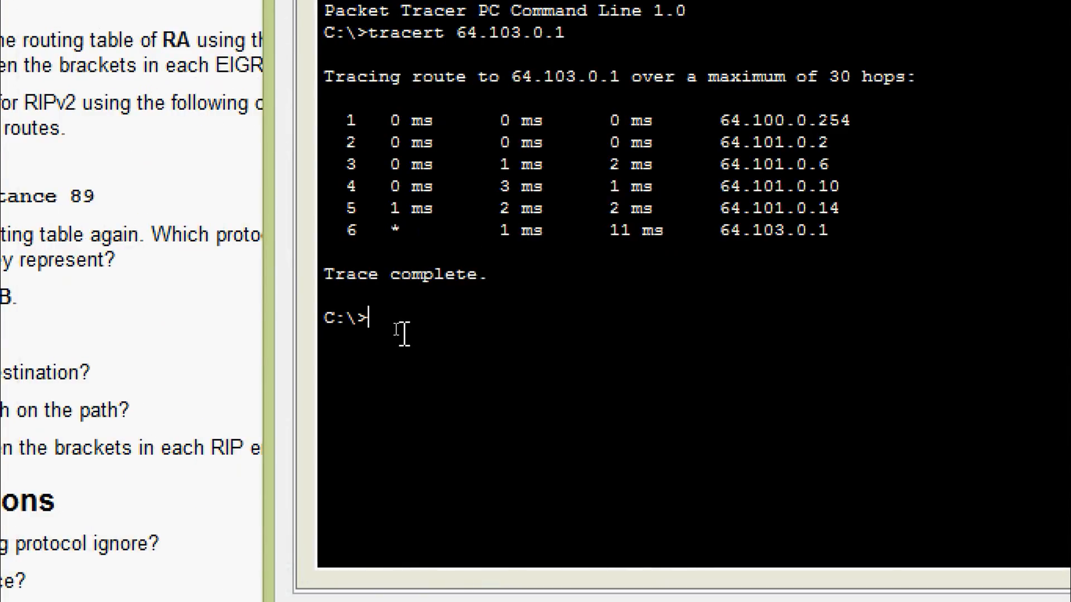
# - Run tracert 64.103.0.1 from PCA, highlight the five-hop path via 64.102.0.2 and 64.102.0.6, and close PCA
pyautogui.write('tracert 64.103.0.1')
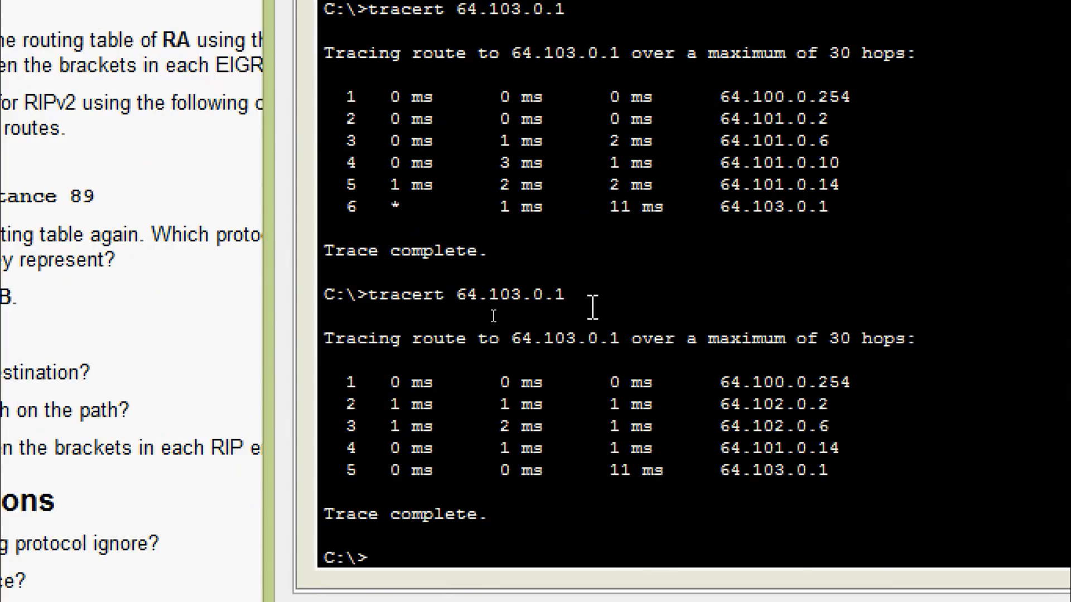
pyautogui.moveTo(701, 385)
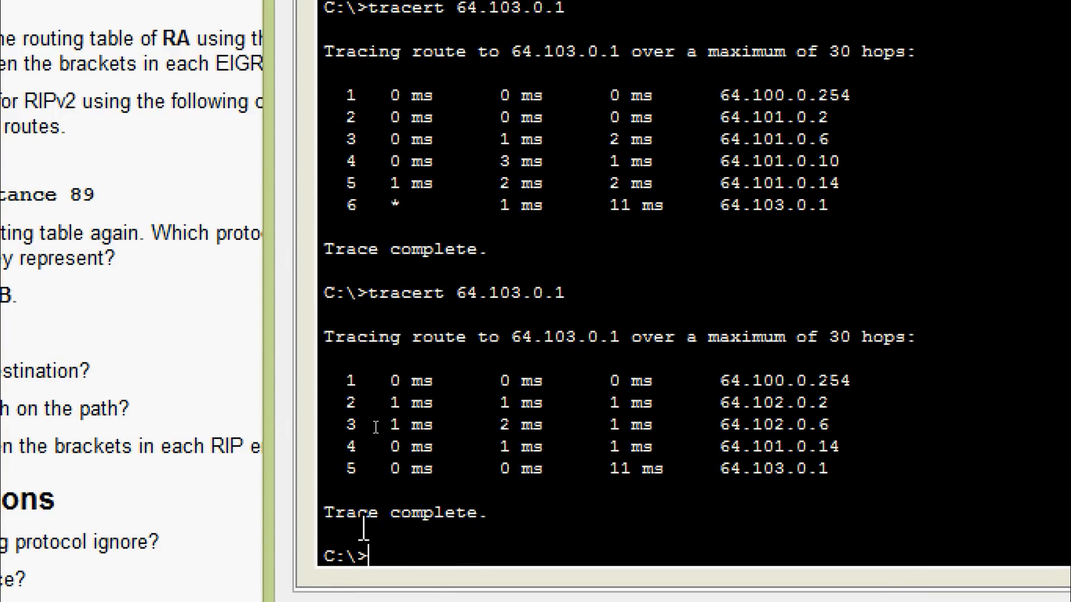
pyautogui.moveTo(658, 405)
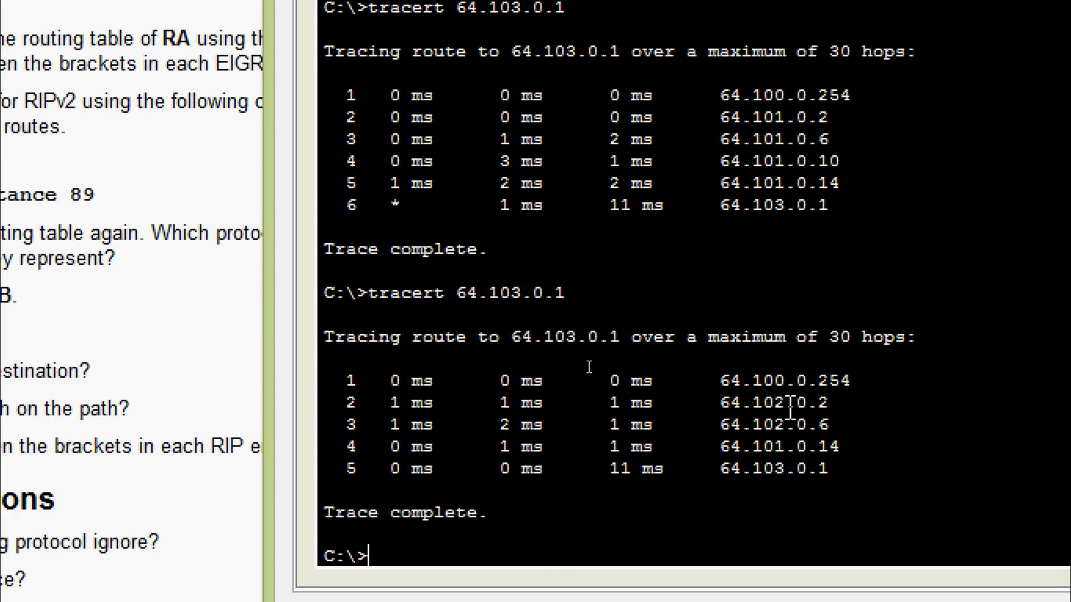
pyautogui.moveTo(825, 397)
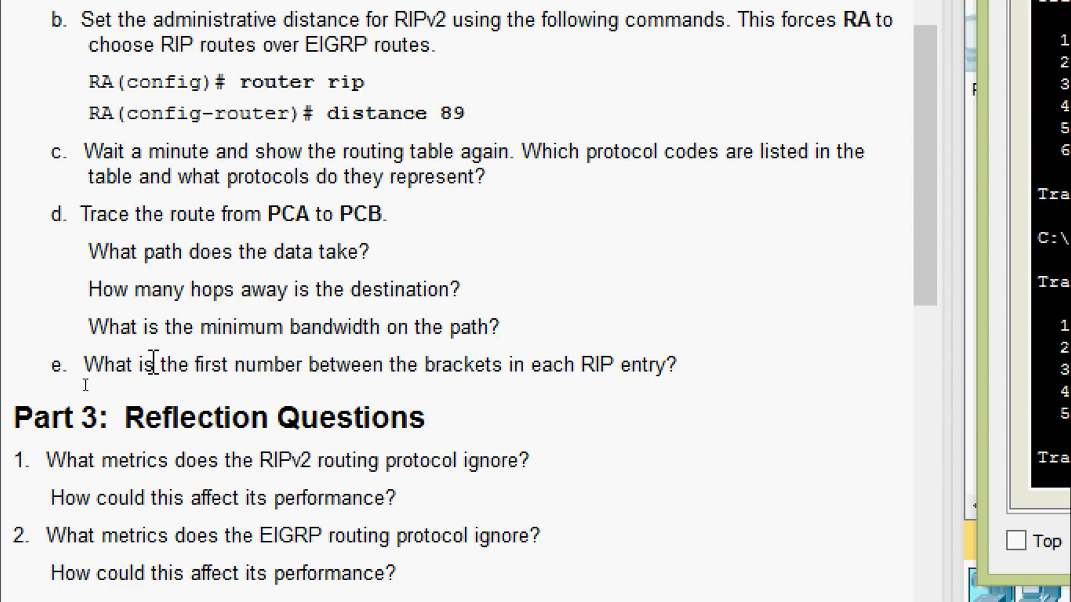
pyautogui.moveTo(301, 319)
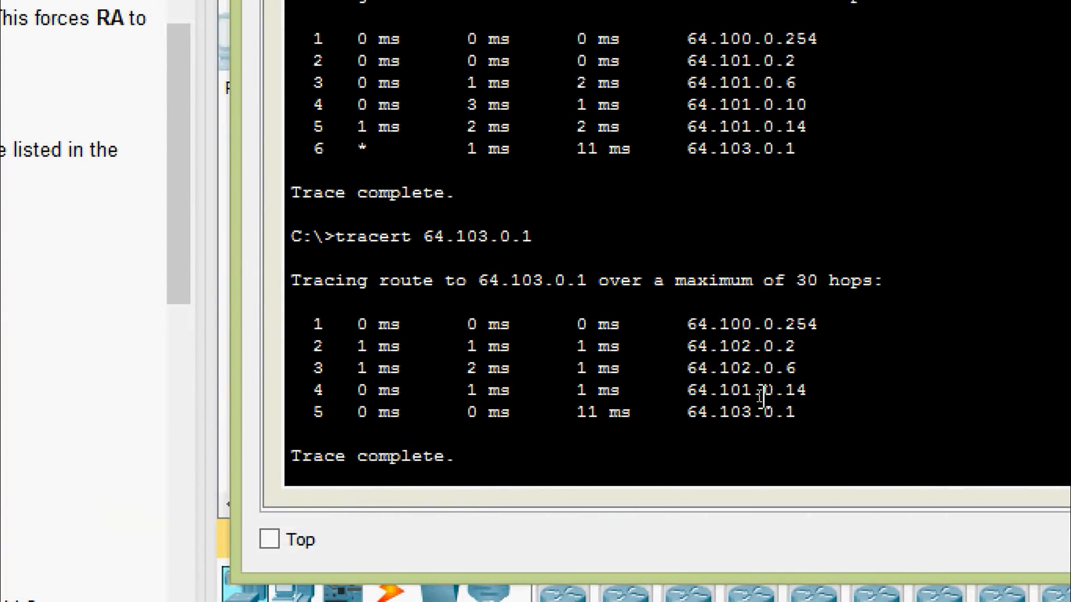
pyautogui.moveTo(686, 324); pyautogui.dragTo(805, 391)
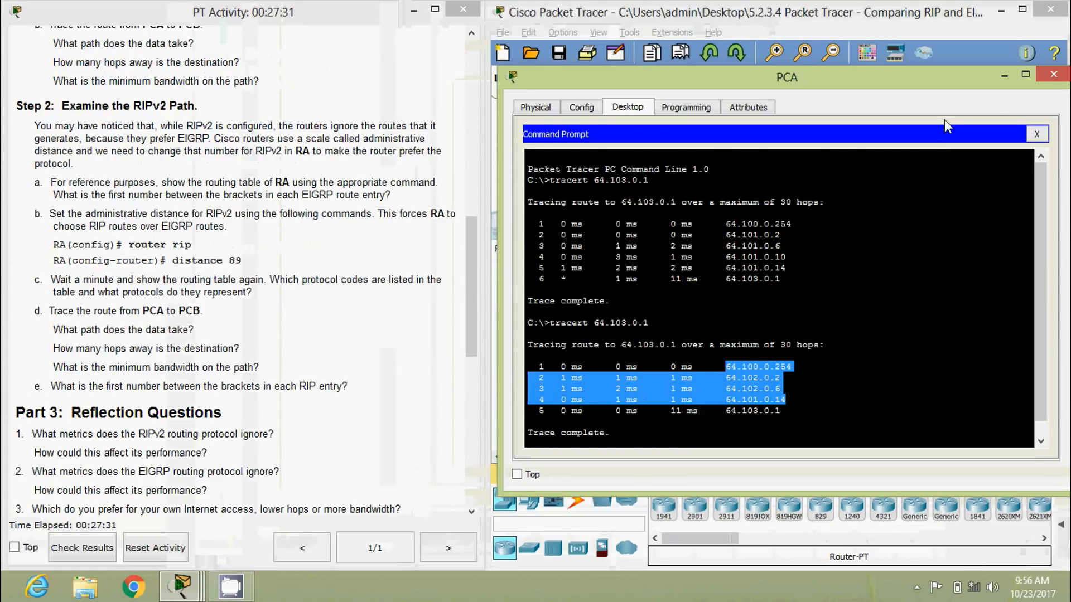
pyautogui.click(1038, 134)
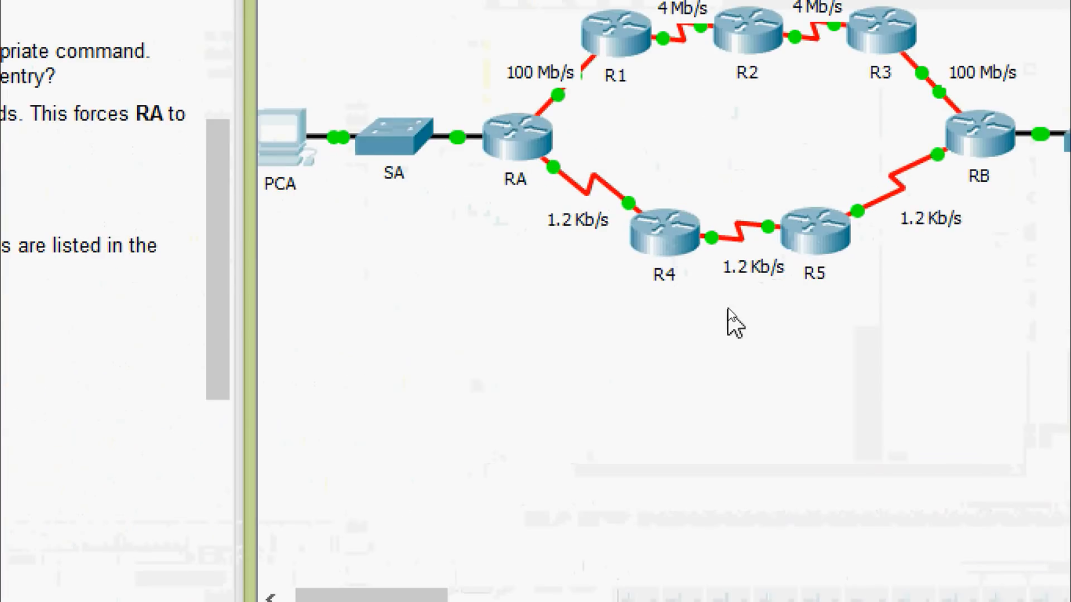
pyautogui.moveTo(739, 303)
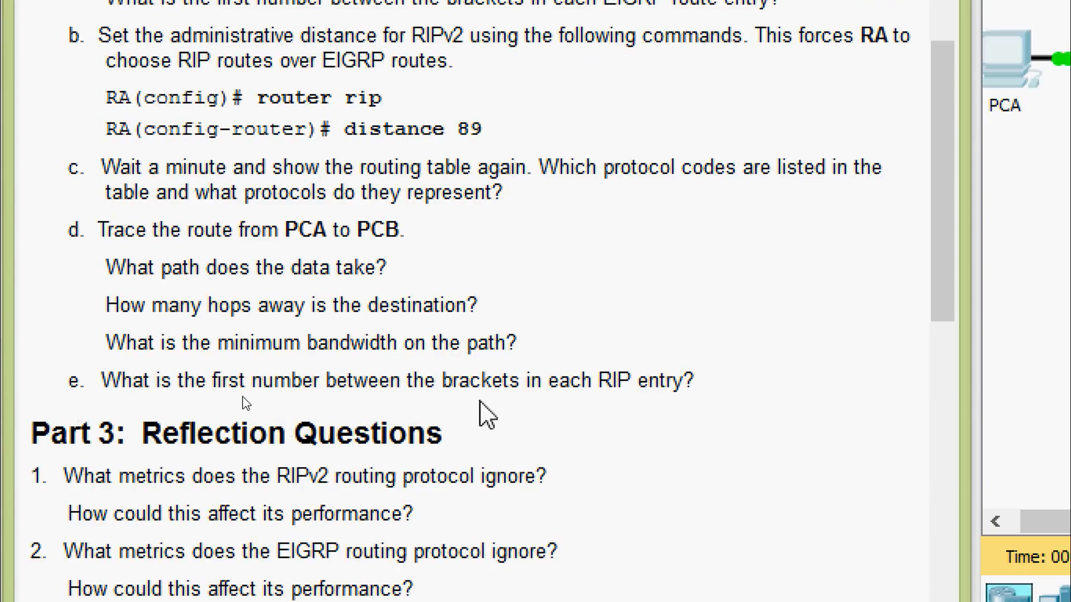
pyautogui.moveTo(569, 420)
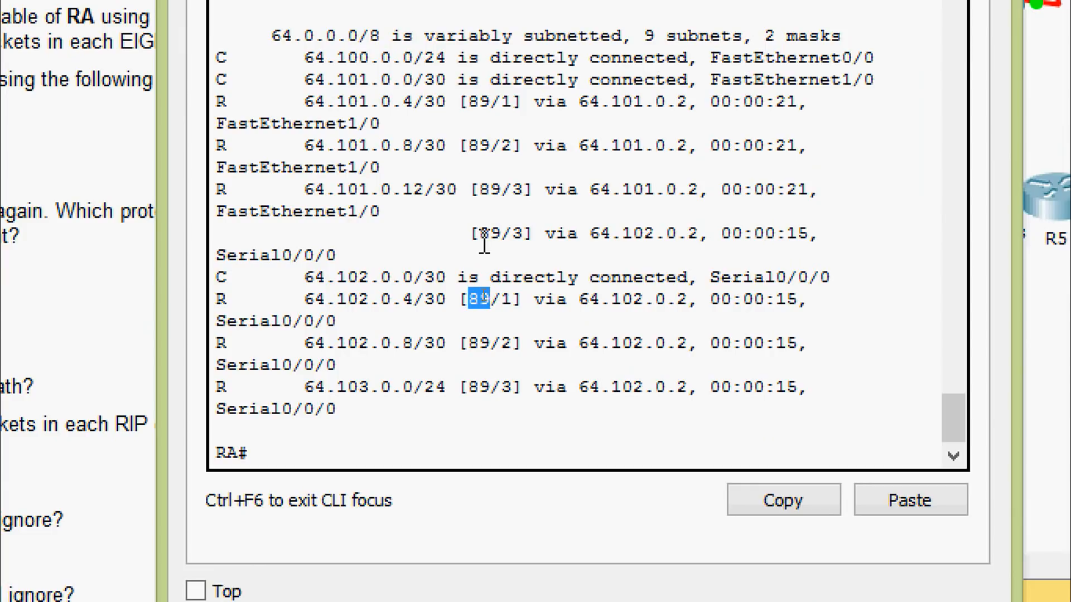
pyautogui.doubleClick(494, 189)
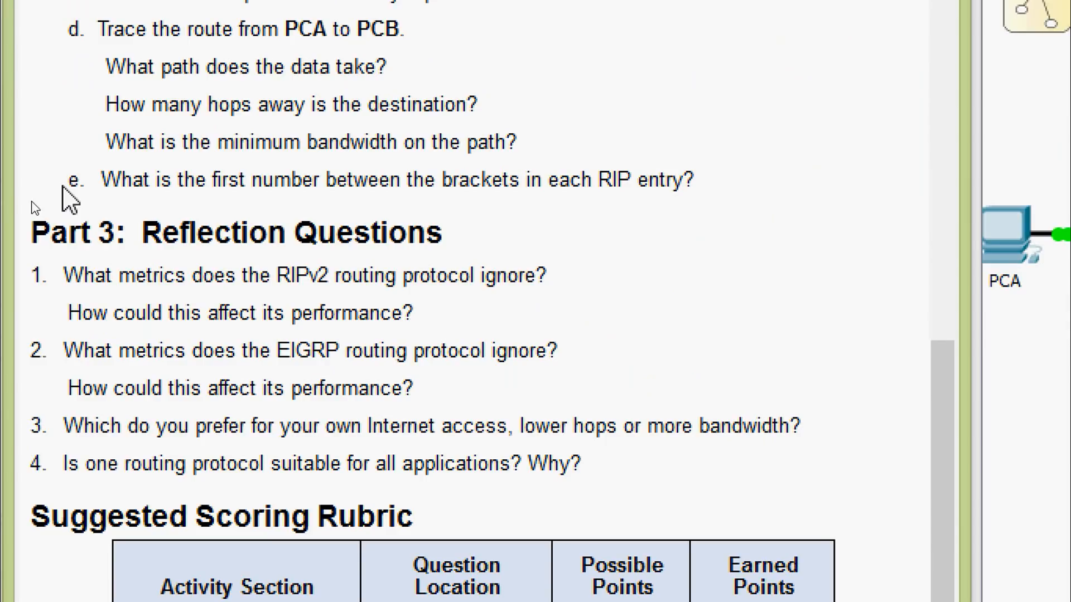
pyautogui.moveTo(92, 300)
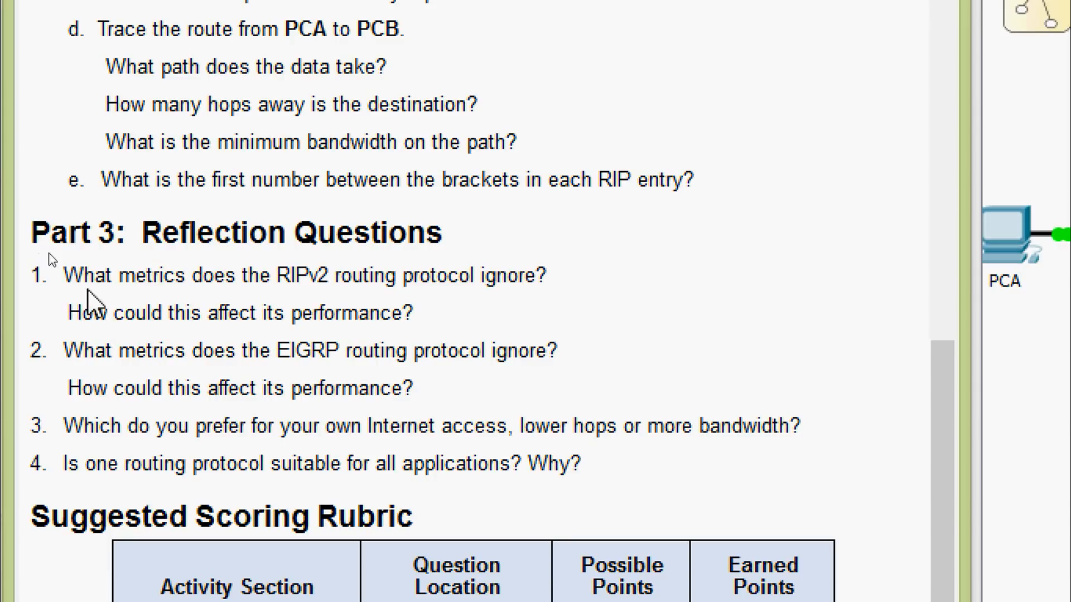
pyautogui.moveTo(317, 310)
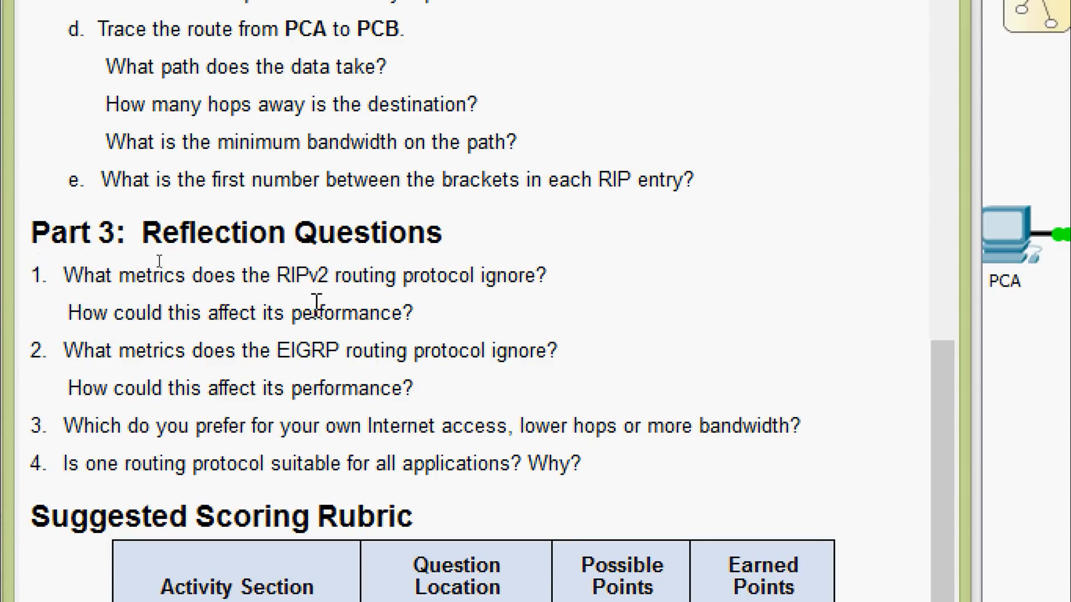
pyautogui.moveTo(372, 308)
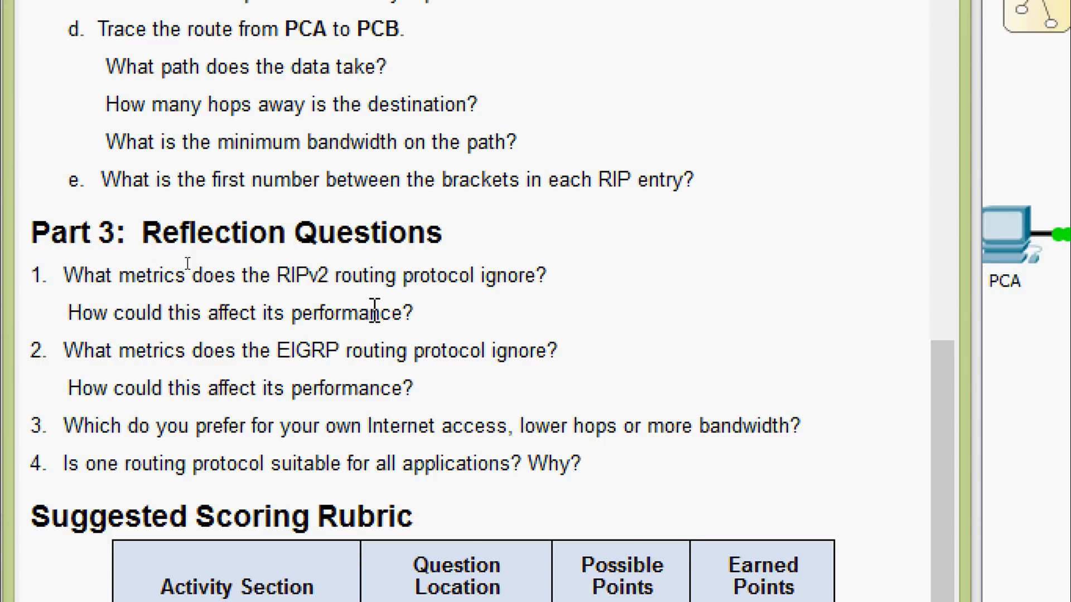
pyautogui.moveTo(328, 321)
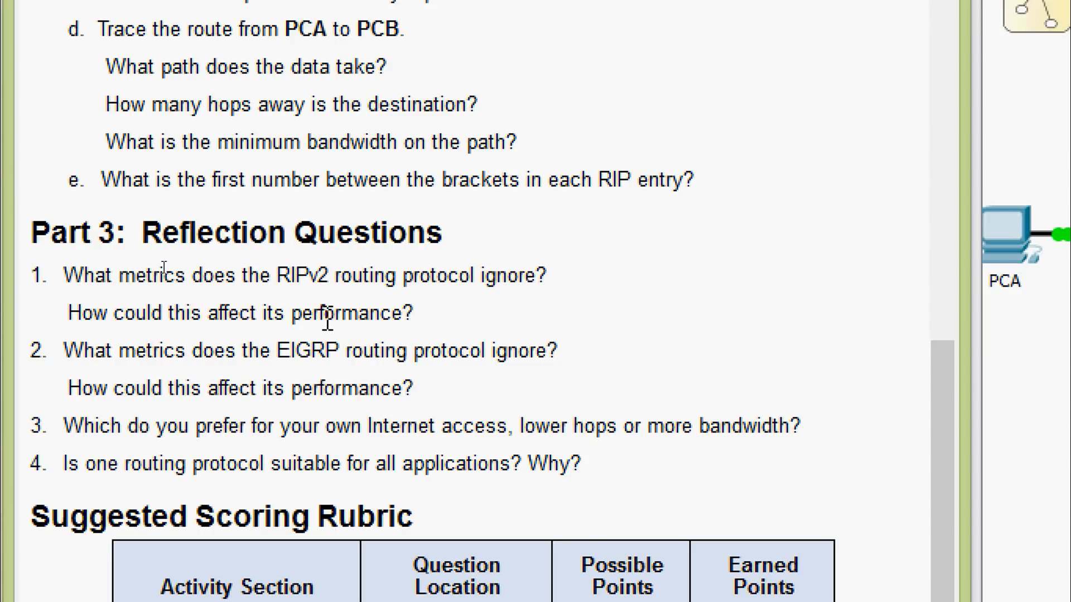
pyautogui.scroll(-3)
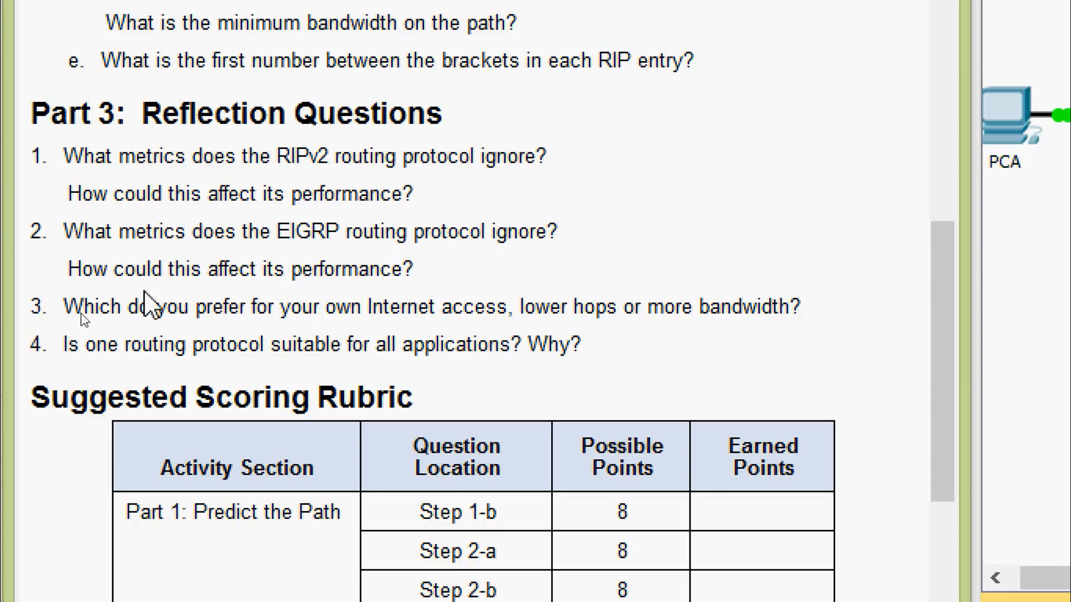
pyautogui.moveTo(254, 293)
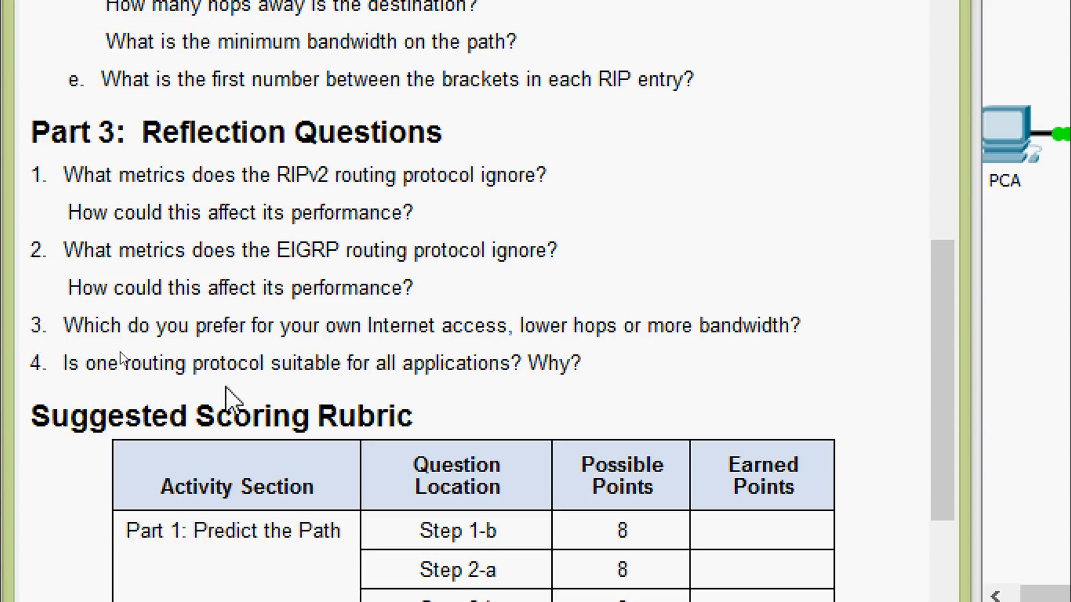
pyautogui.moveTo(401, 395)
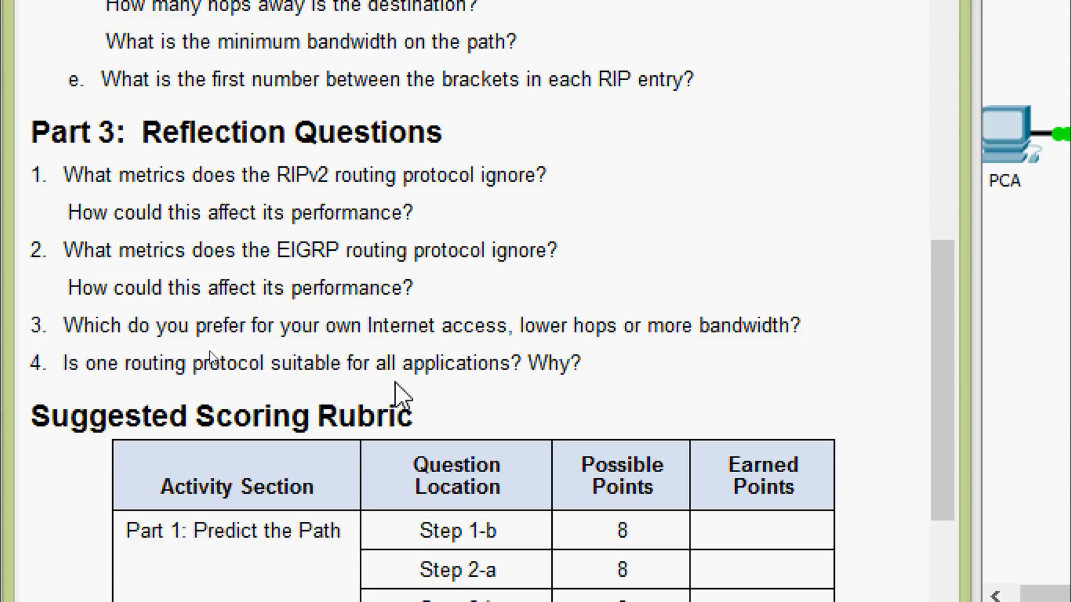